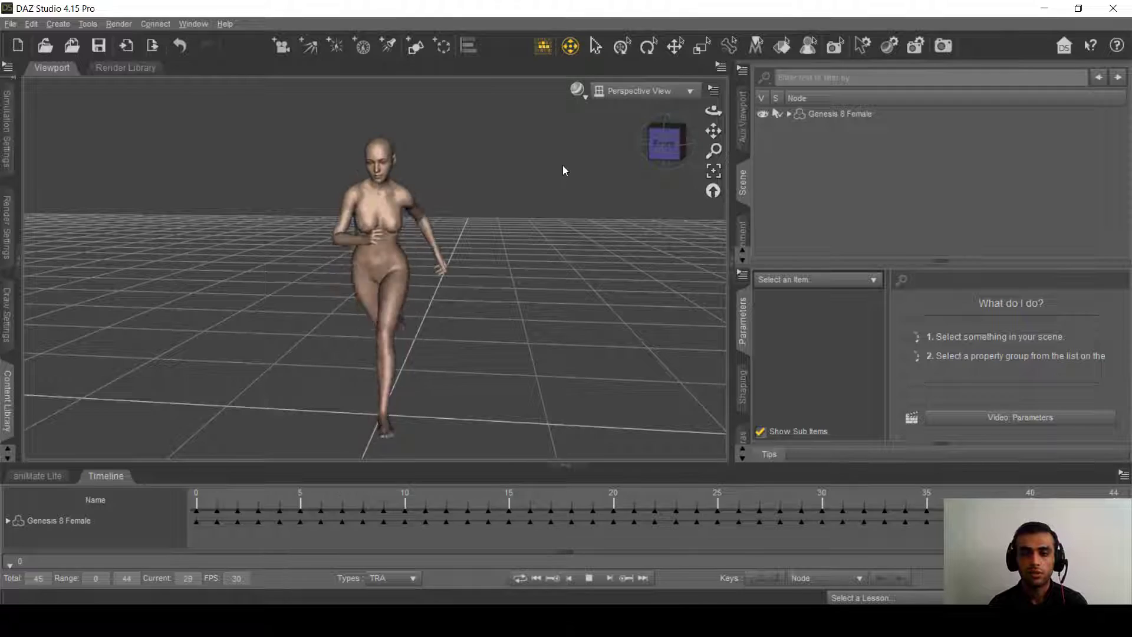
Remove the running Genesis 8 Female figure, leaving an empty scene.
click(738, 502)
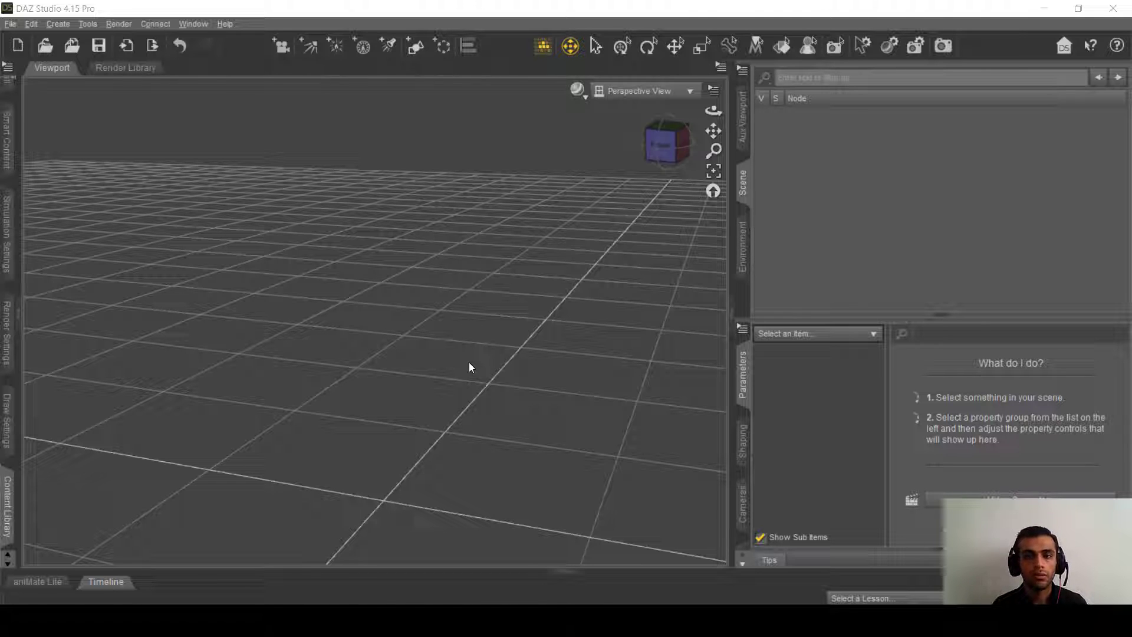
mouse_move(103, 434)
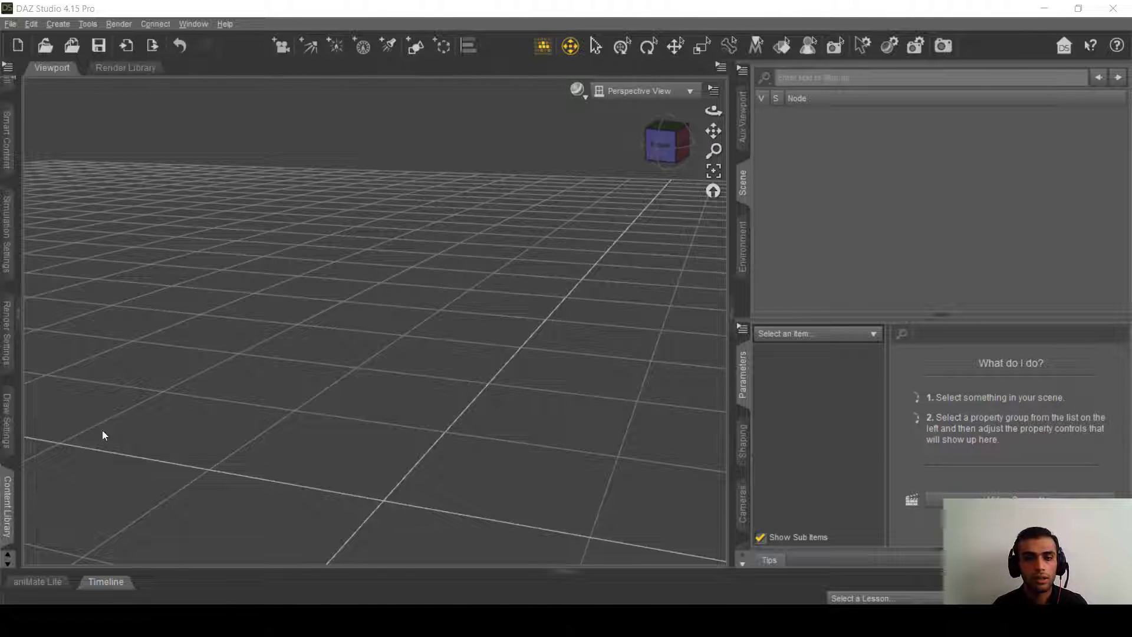
Load the Genesis base figure from People > Genesis in the Content Library.
click(7, 505)
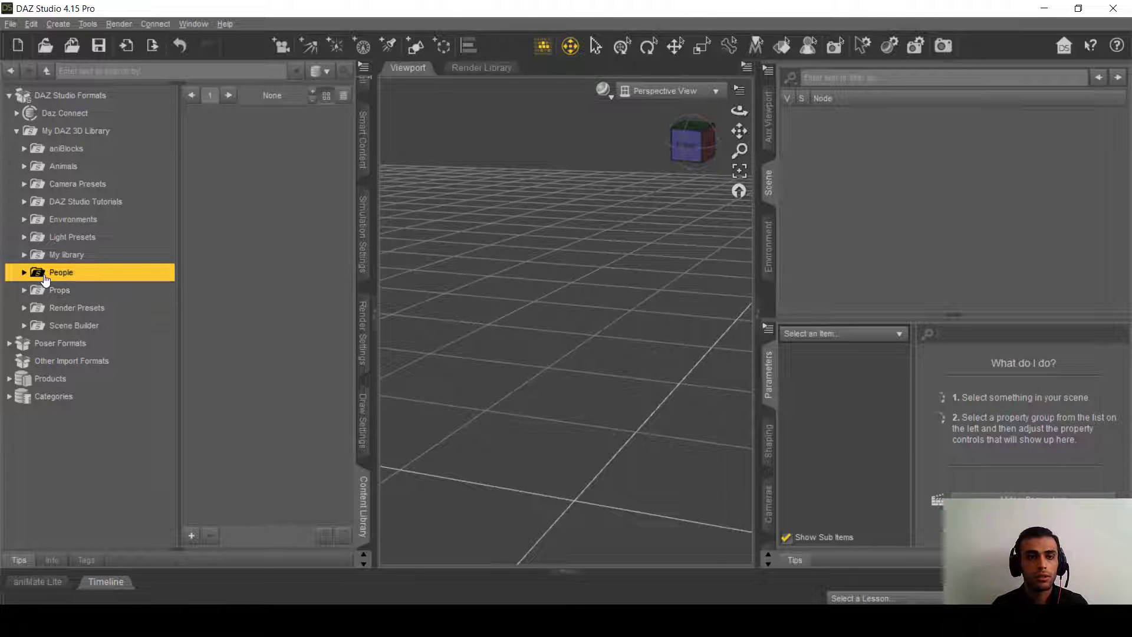
click(23, 272)
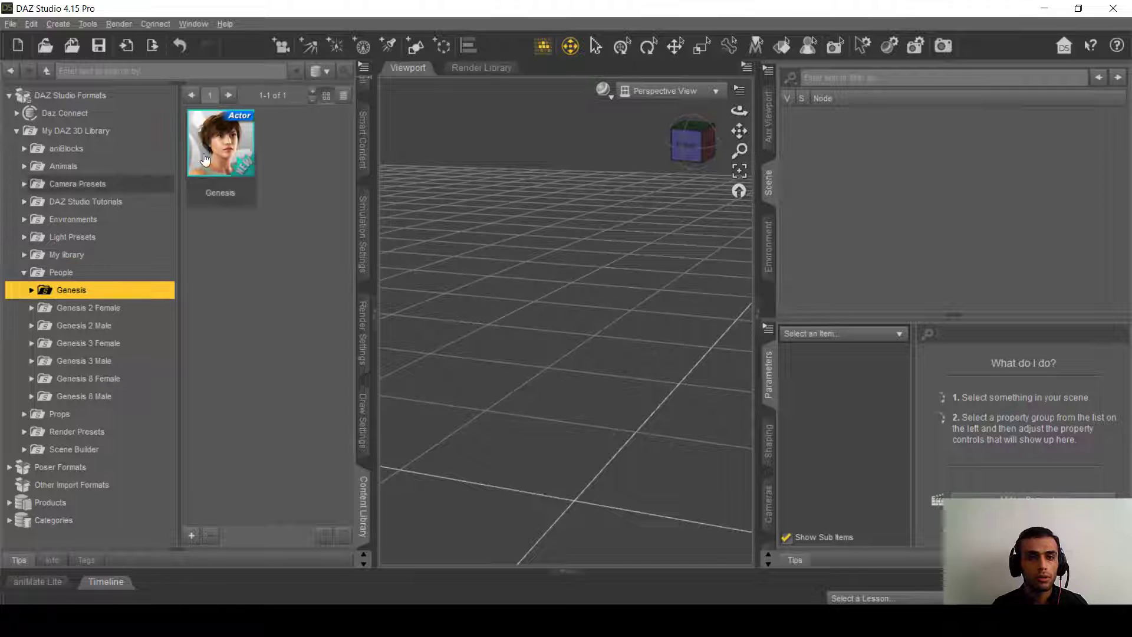
double_click(220, 142)
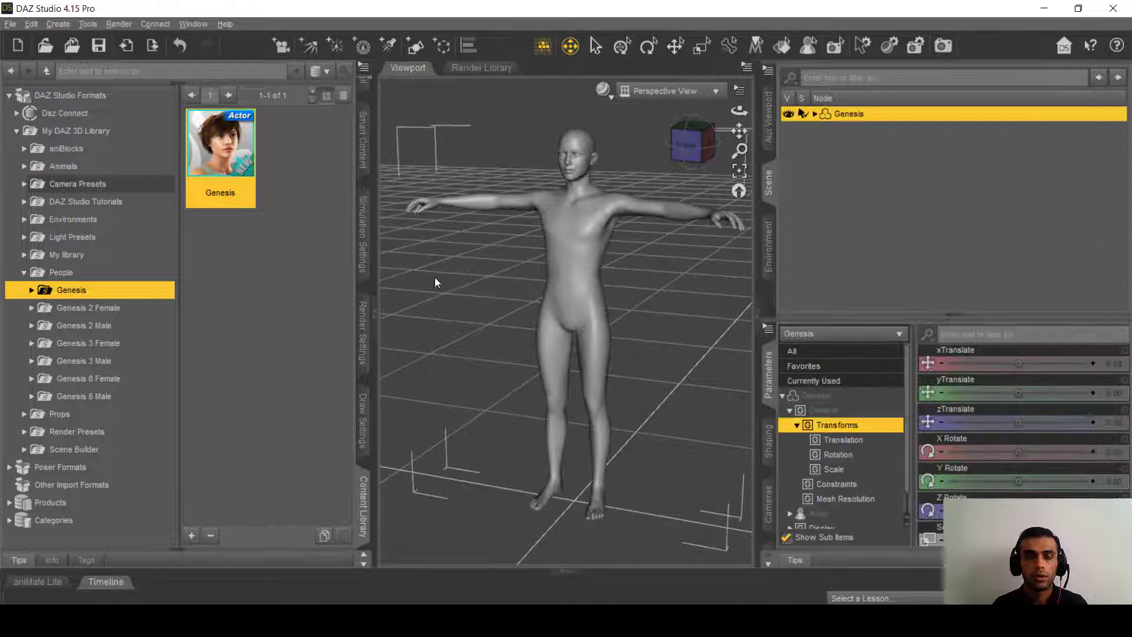
click(10, 24)
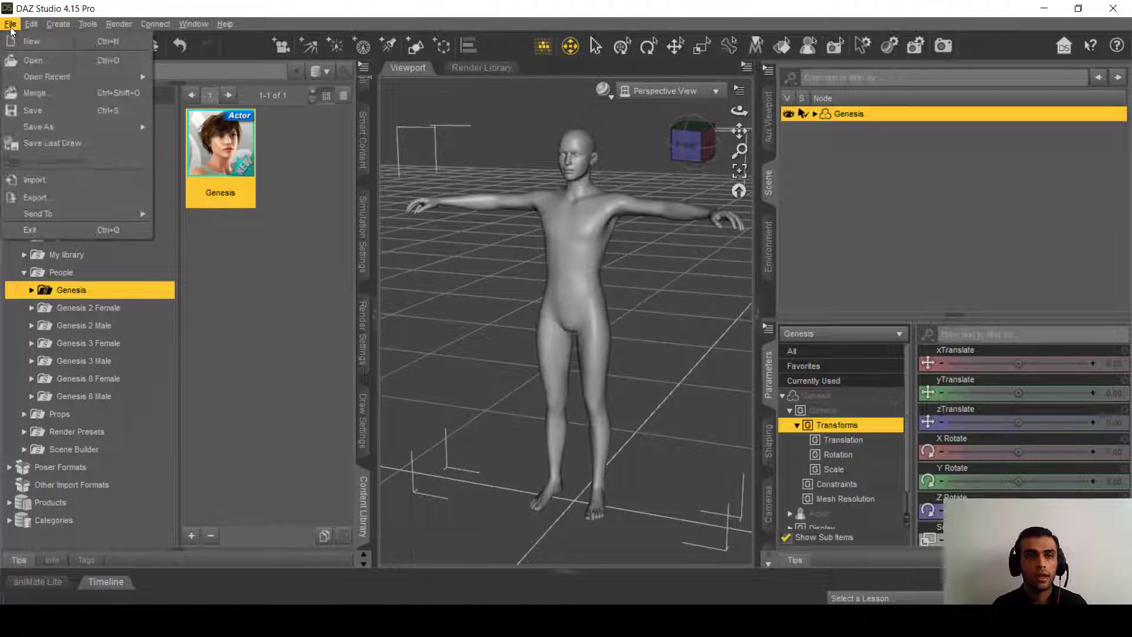
Export the Genesis figure as an Autodesk FBX file to the Desktop, accepting the export options.
click(37, 197)
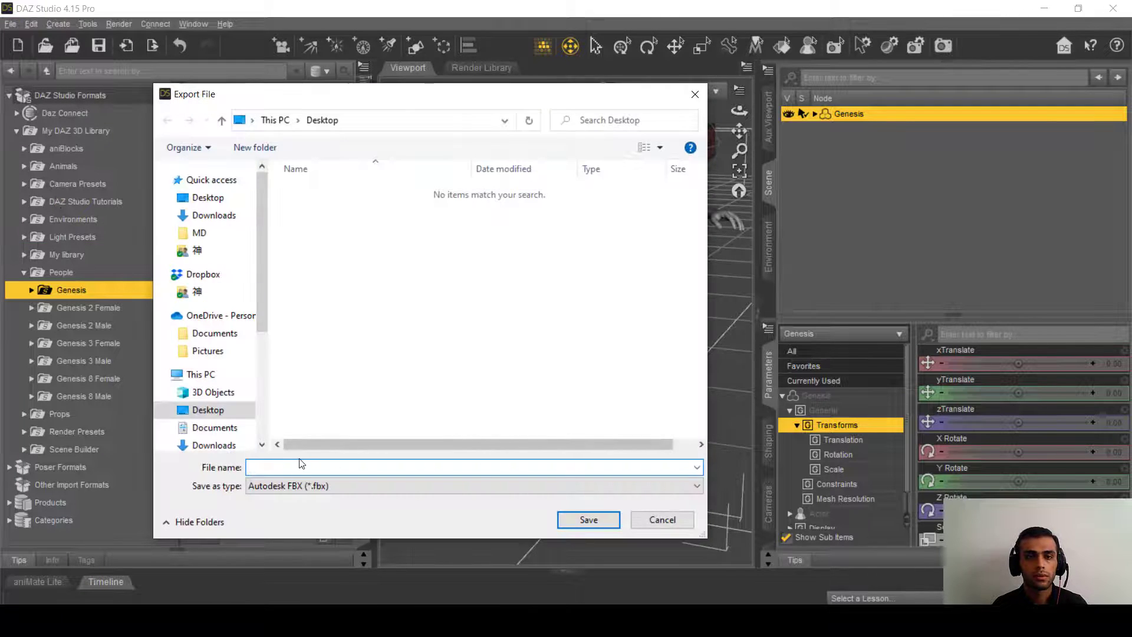
click(587, 519)
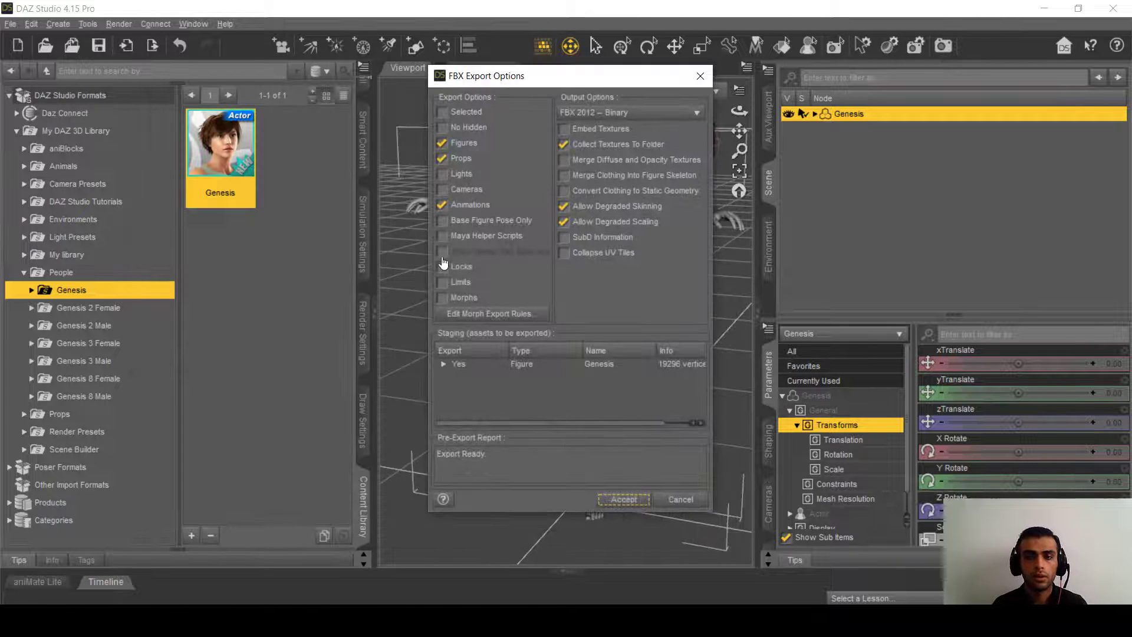
mouse_move(538, 389)
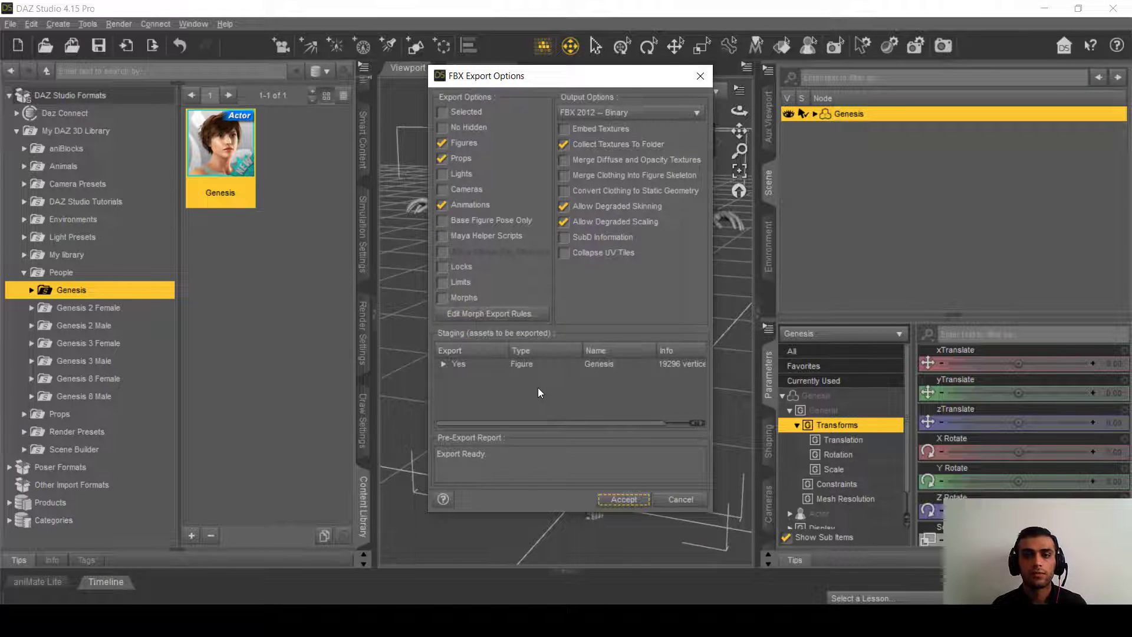
click(623, 498)
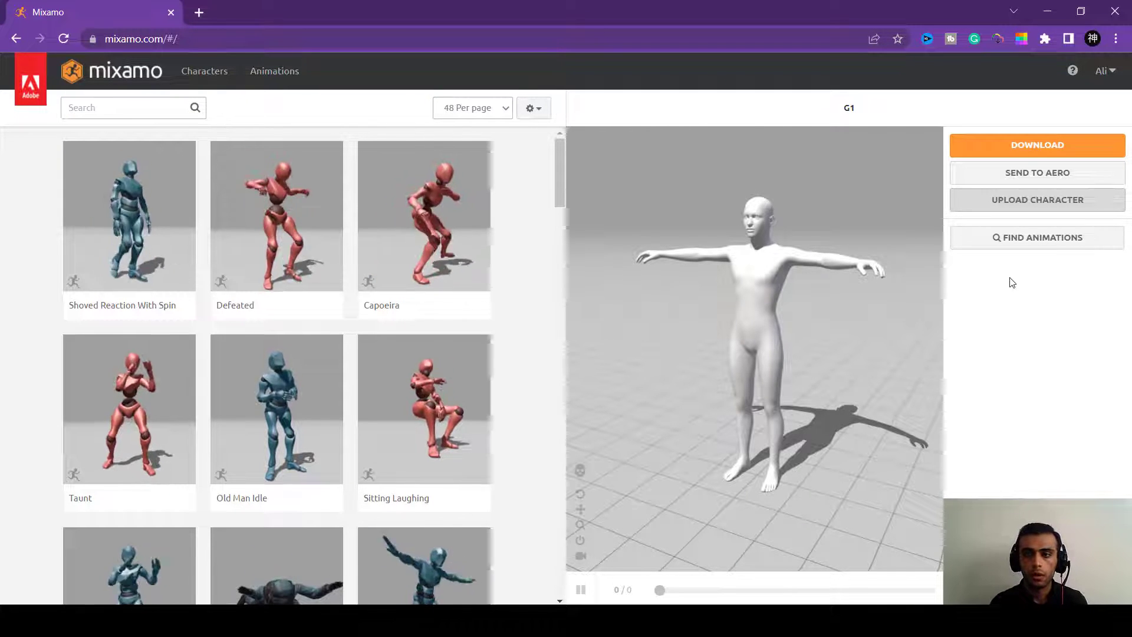
Upload desktop file 1 to Mixamo and confirm it as the active character.
click(1036, 200)
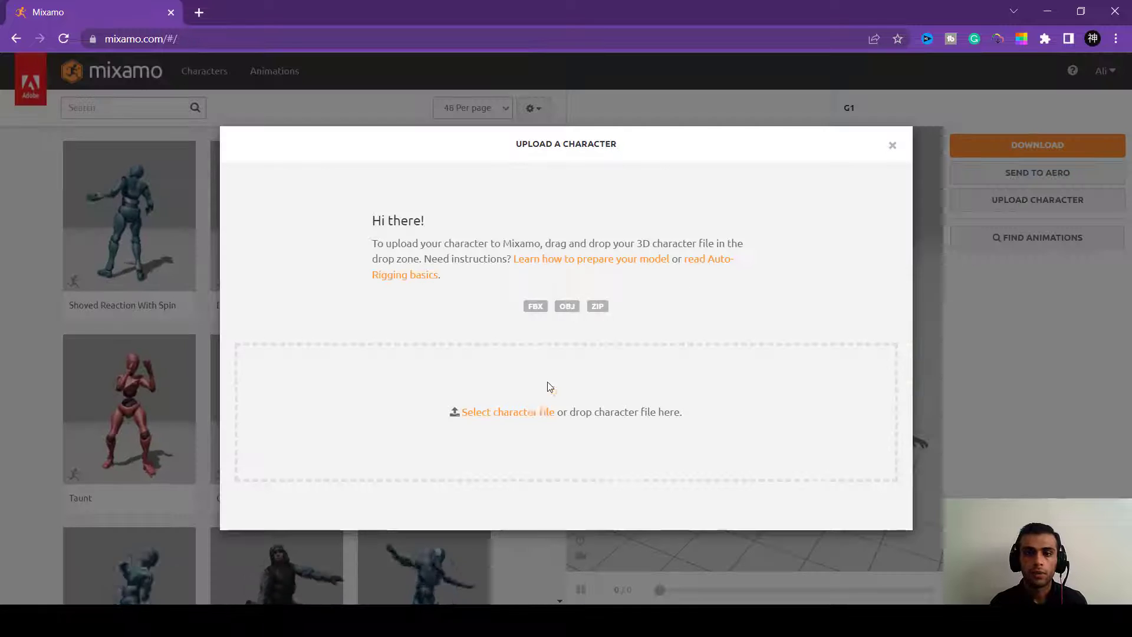
click(507, 412)
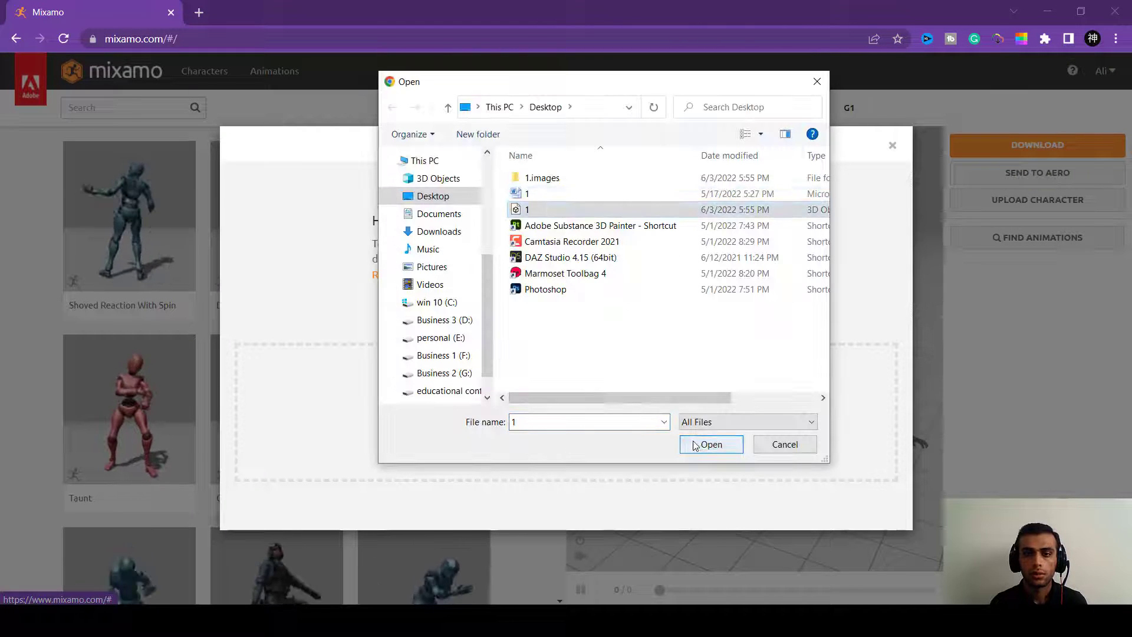
click(710, 444)
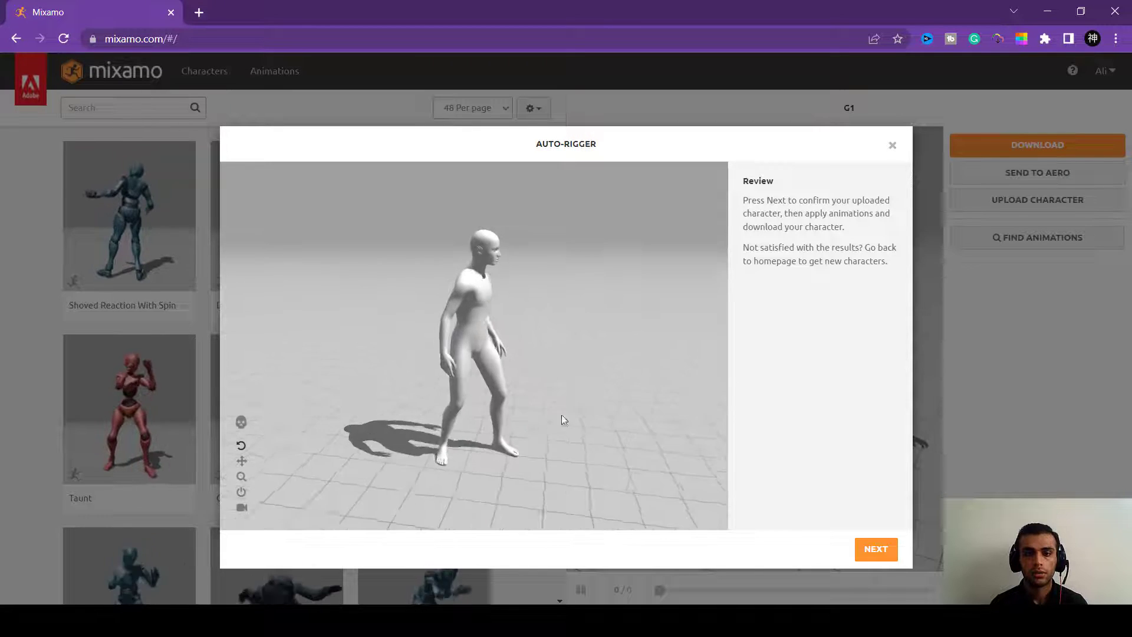
click(875, 548)
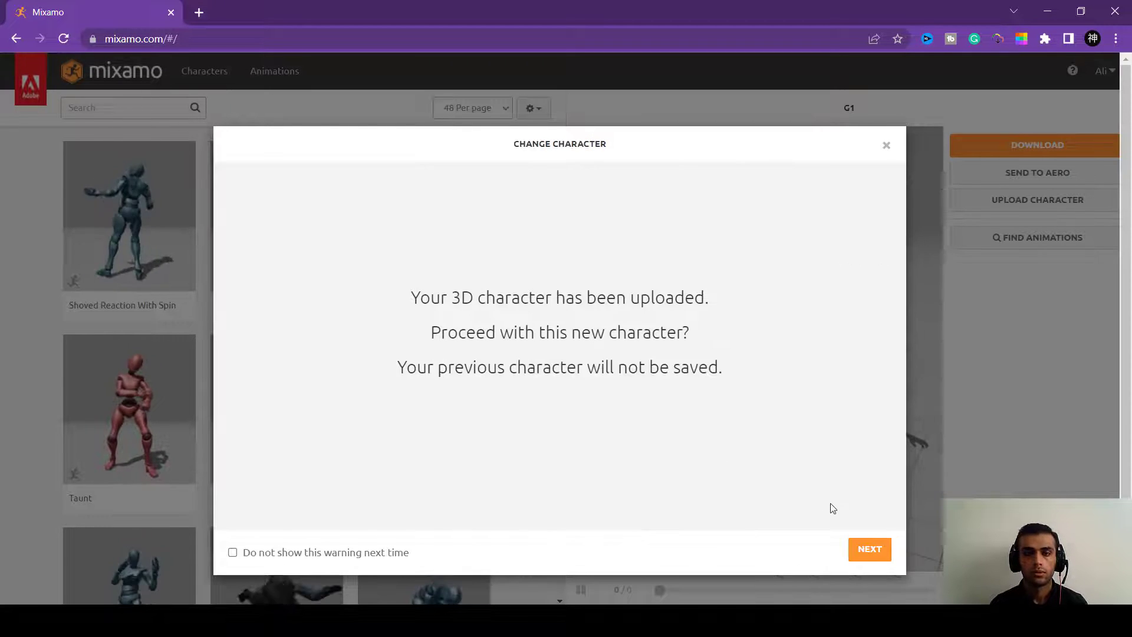
click(869, 549)
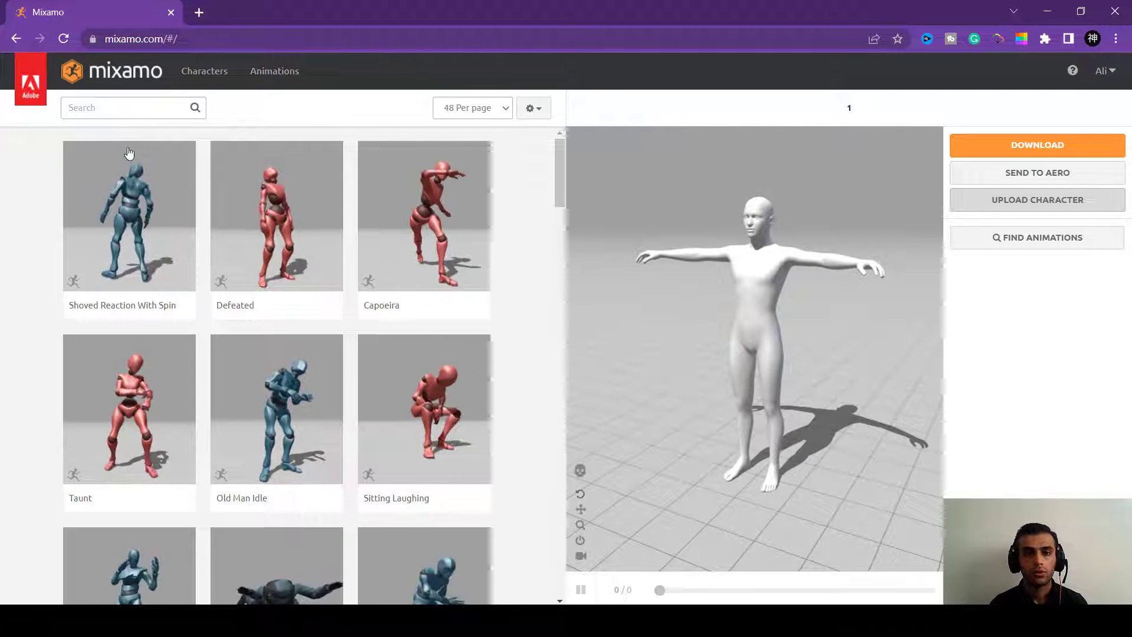
Search 'run' and apply the Fast Run animation with In Place enabled.
click(130, 107)
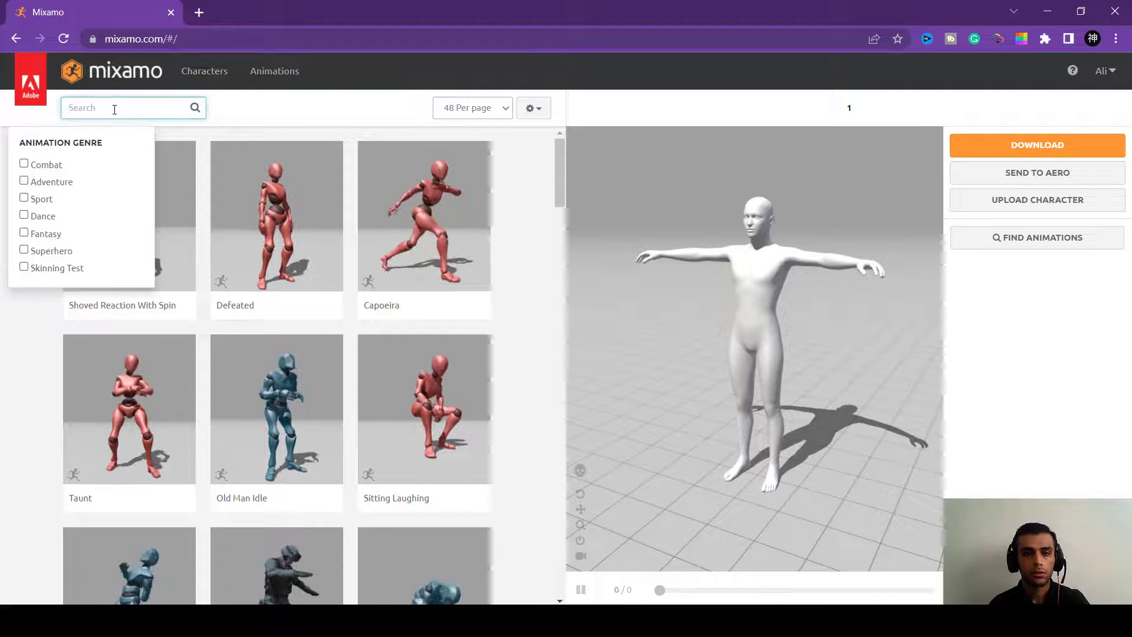
text(run)
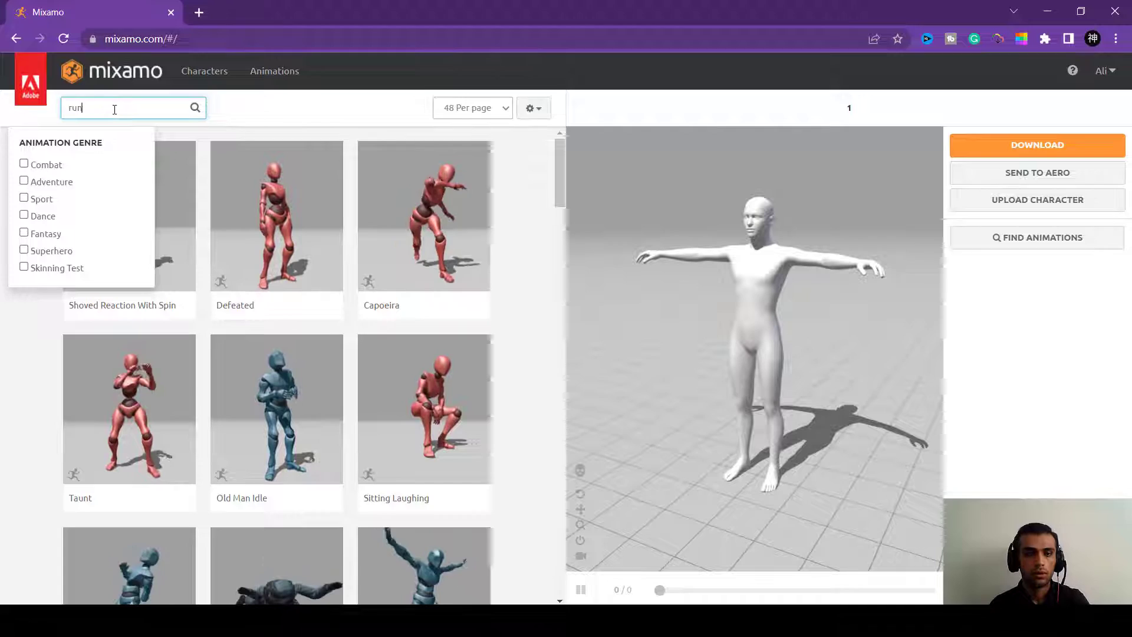
key(Return)
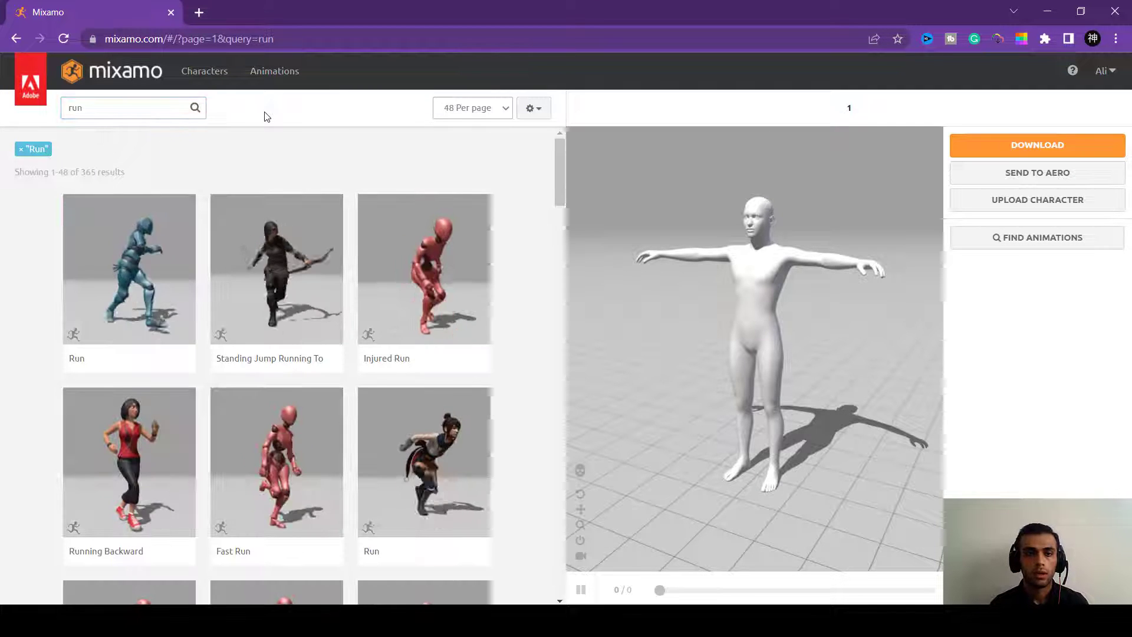
click(276, 461)
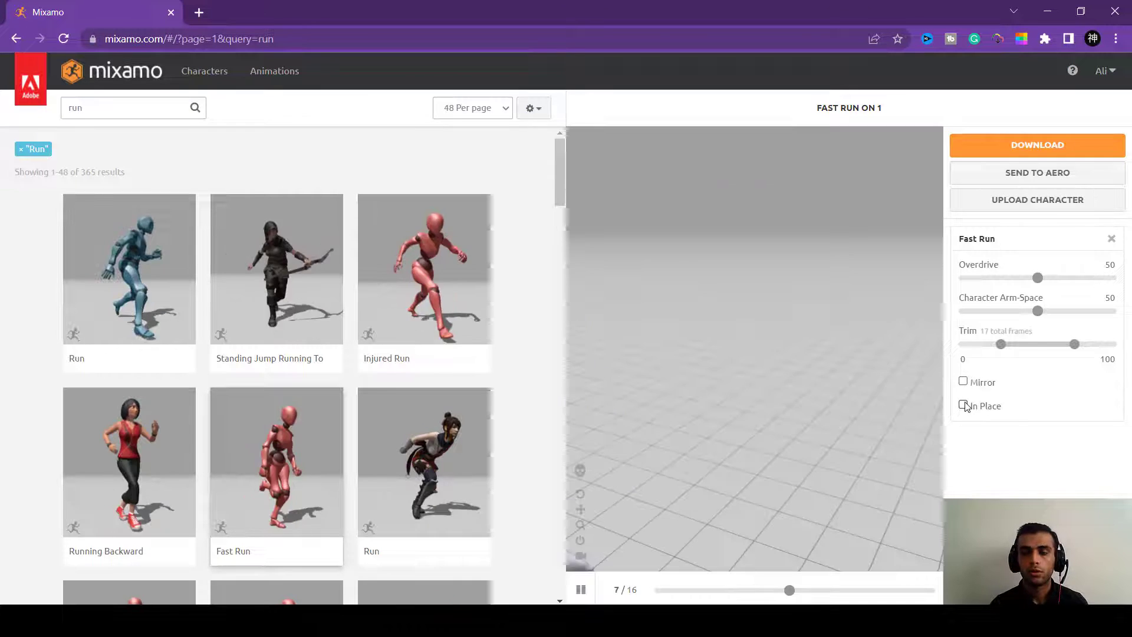
click(963, 405)
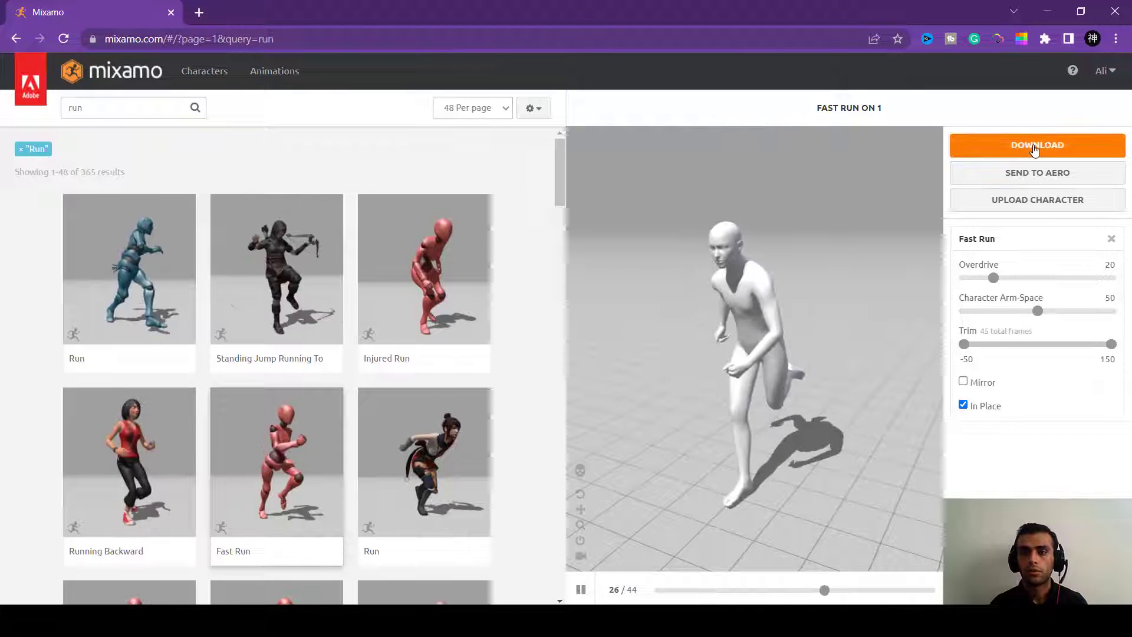
Download Fast Run in FBX 6.1 format, with skin at 30 fps.
click(1035, 145)
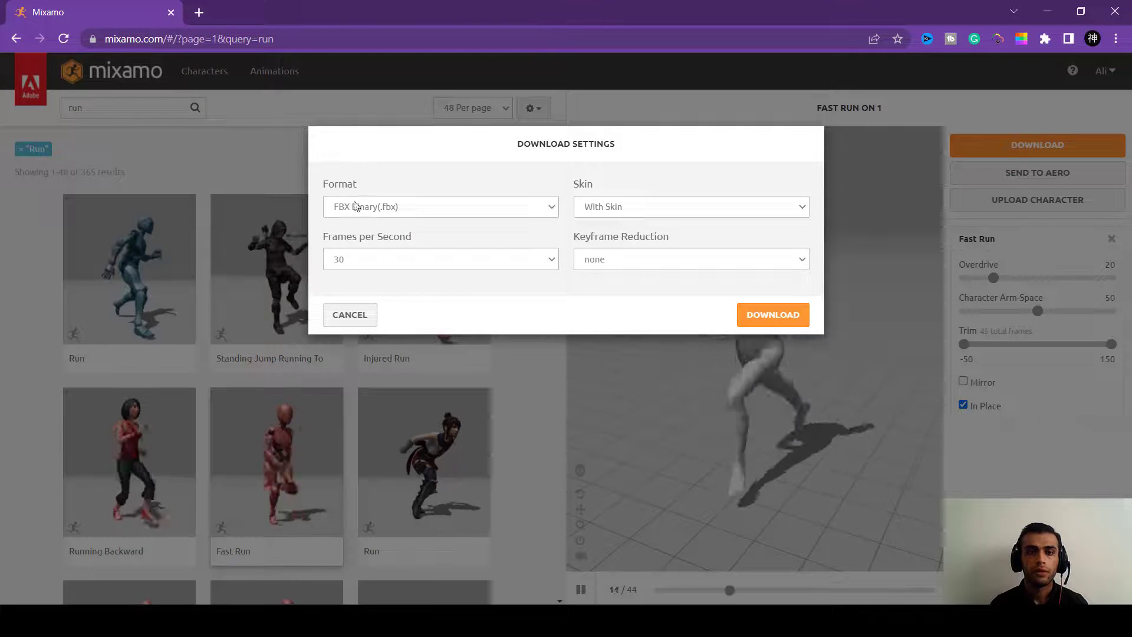
click(440, 206)
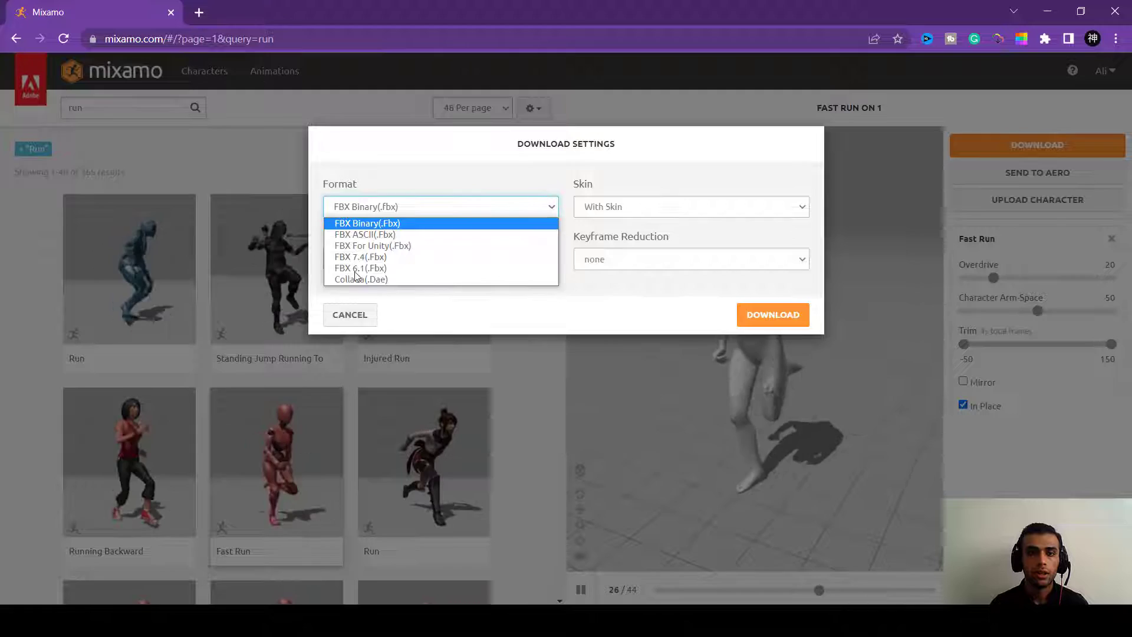
mouse_move(360, 268)
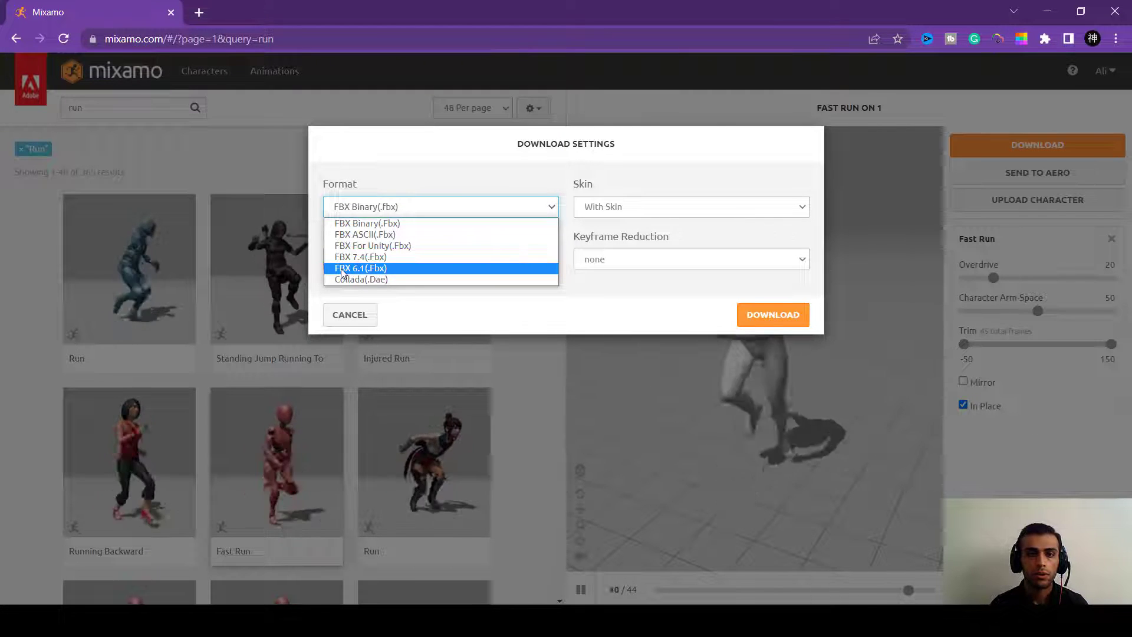
click(360, 268)
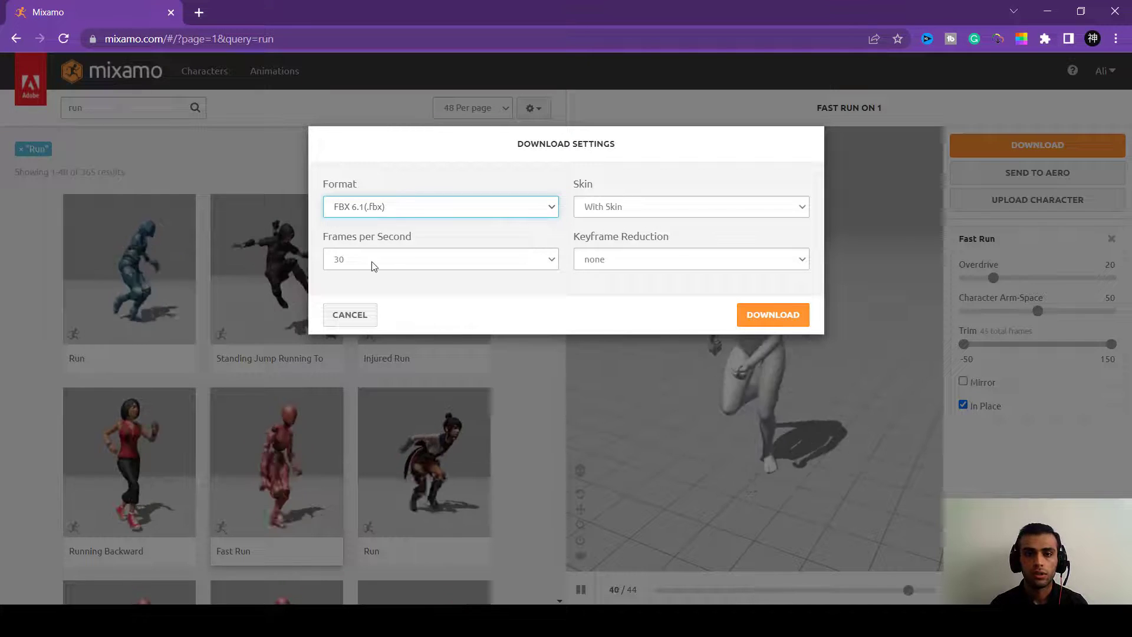
mouse_move(903, 386)
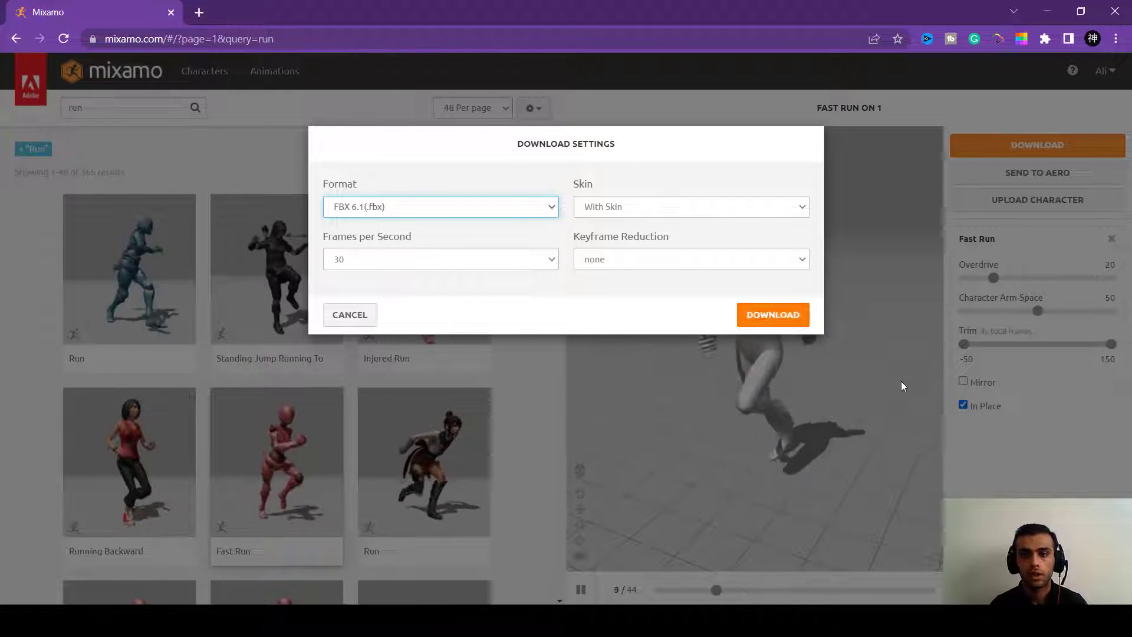
click(771, 314)
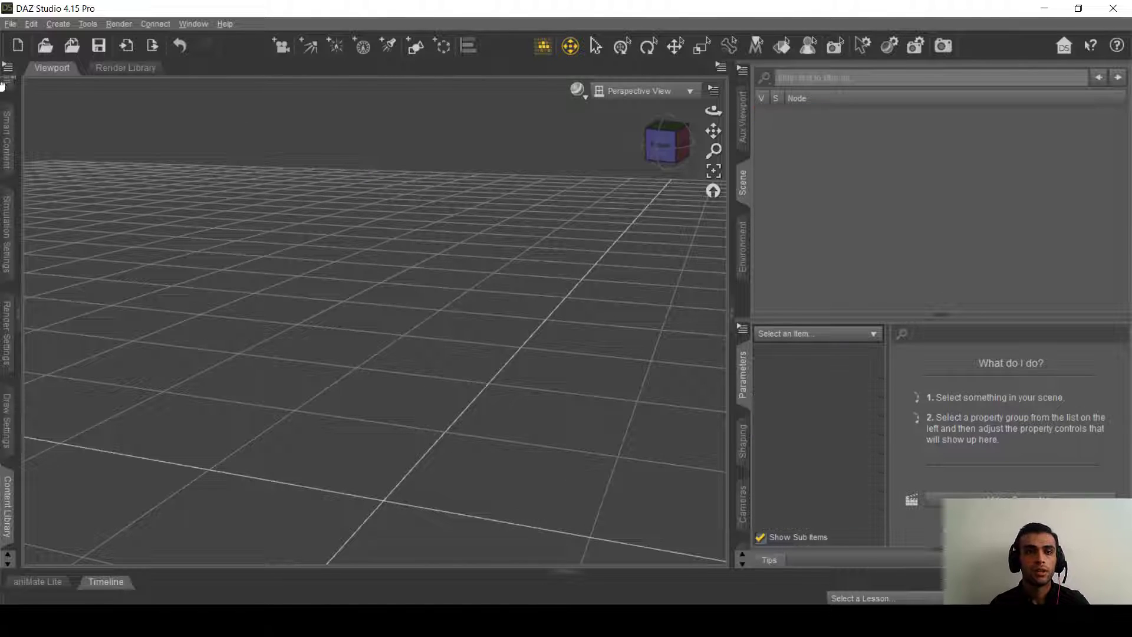
Import the downloaded Fast Run FBX file into DAZ Studio, accepting the import options.
click(10, 23)
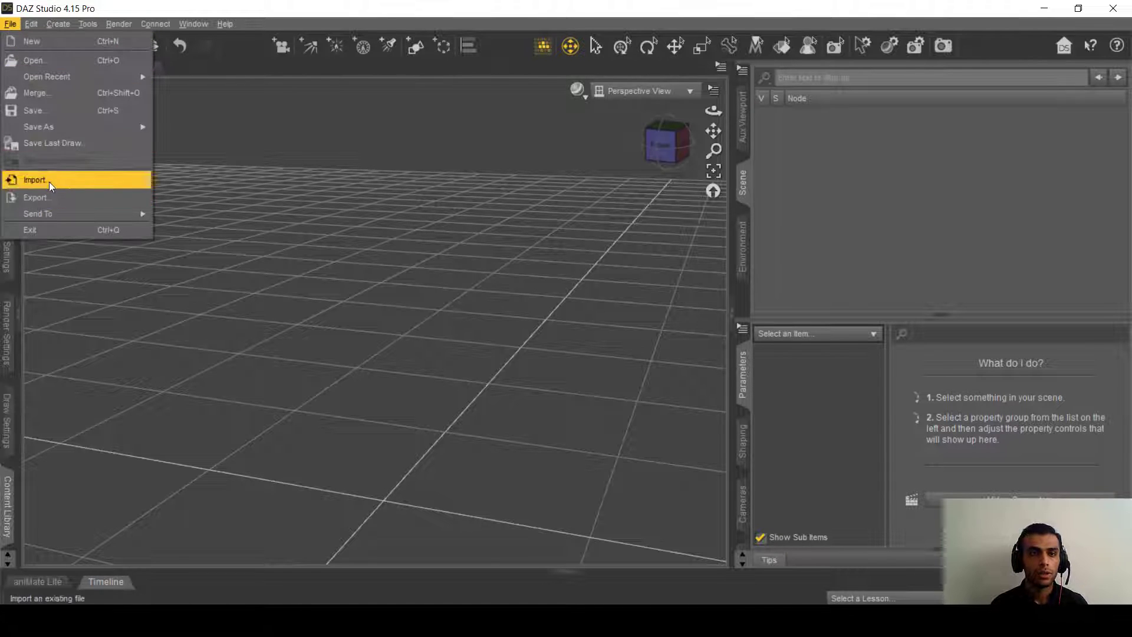
click(35, 179)
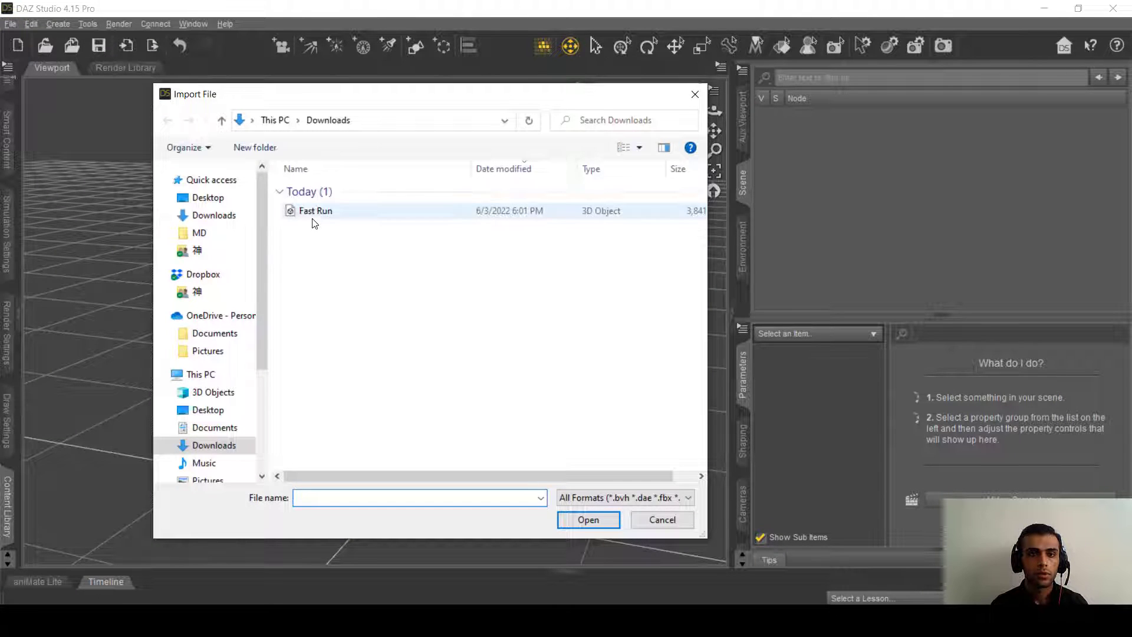
click(588, 519)
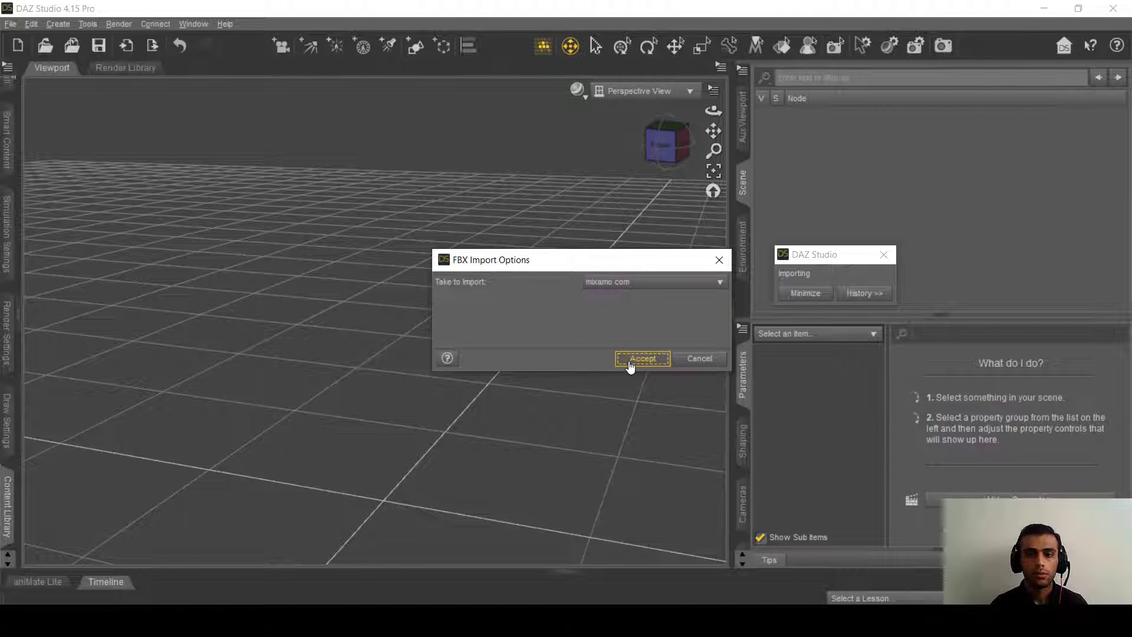
click(642, 358)
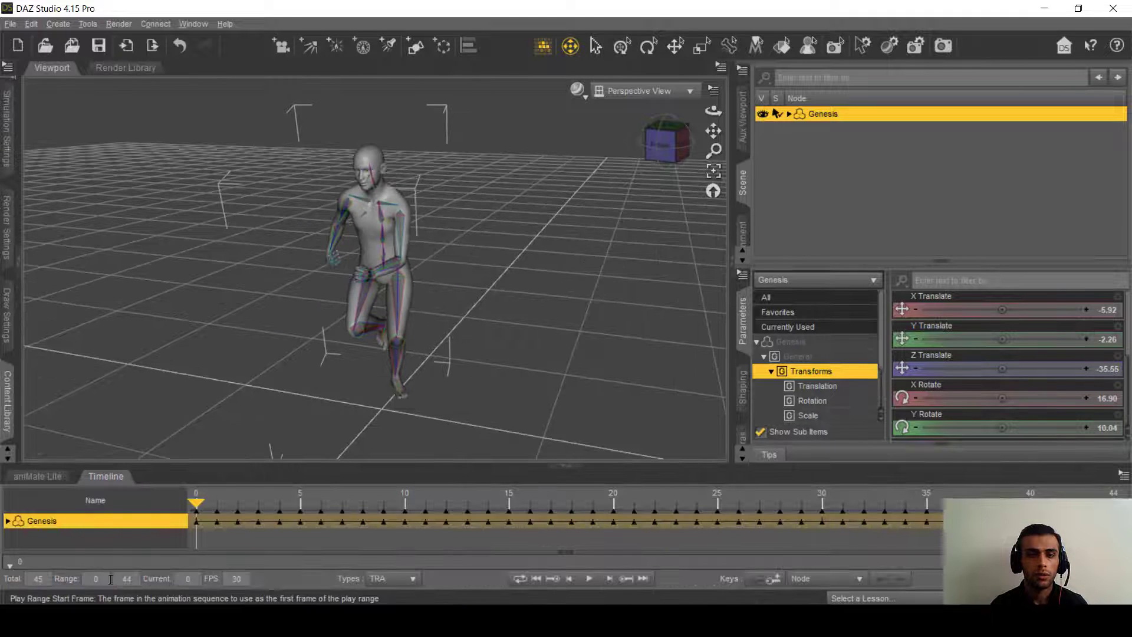
click(588, 578)
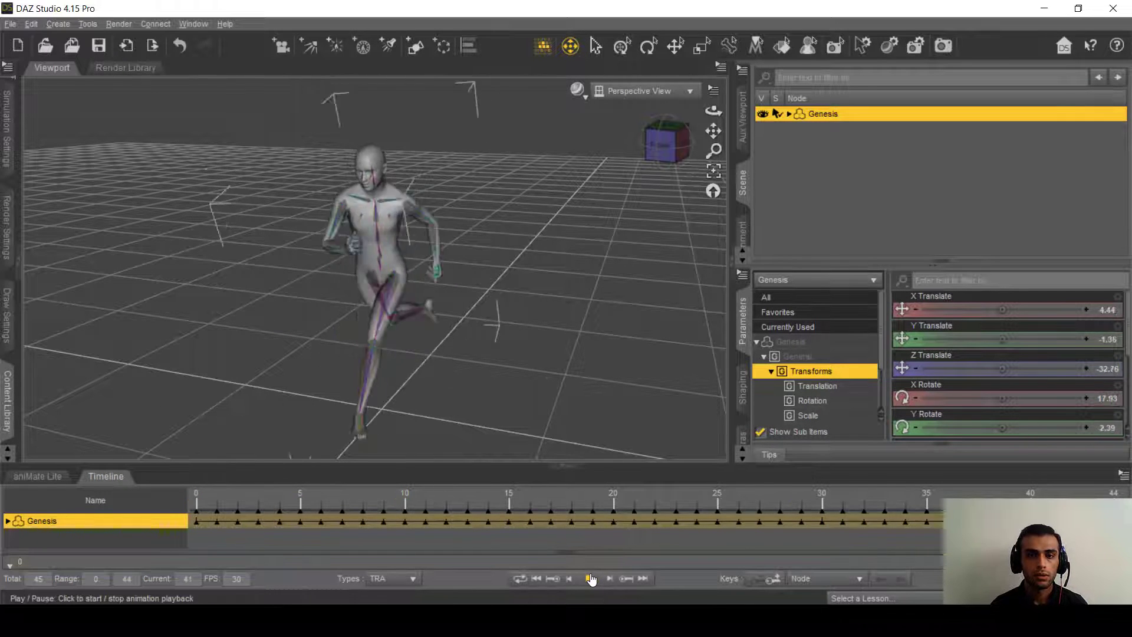
click(589, 578)
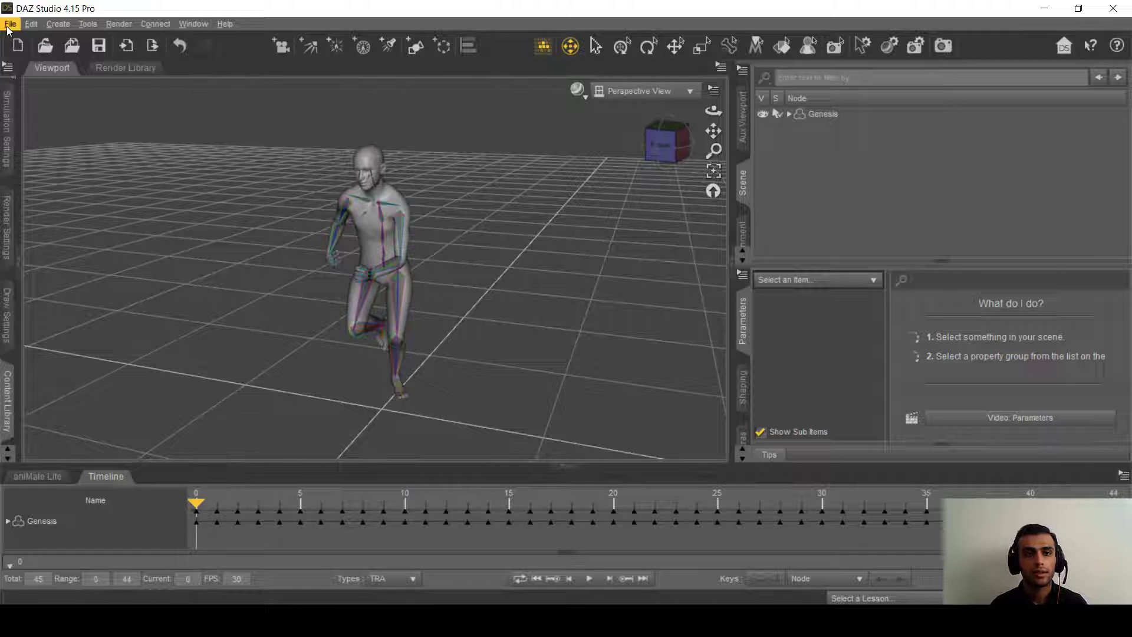
Try saving a pose preset, then select the Genesis figure after the selection error.
click(10, 24)
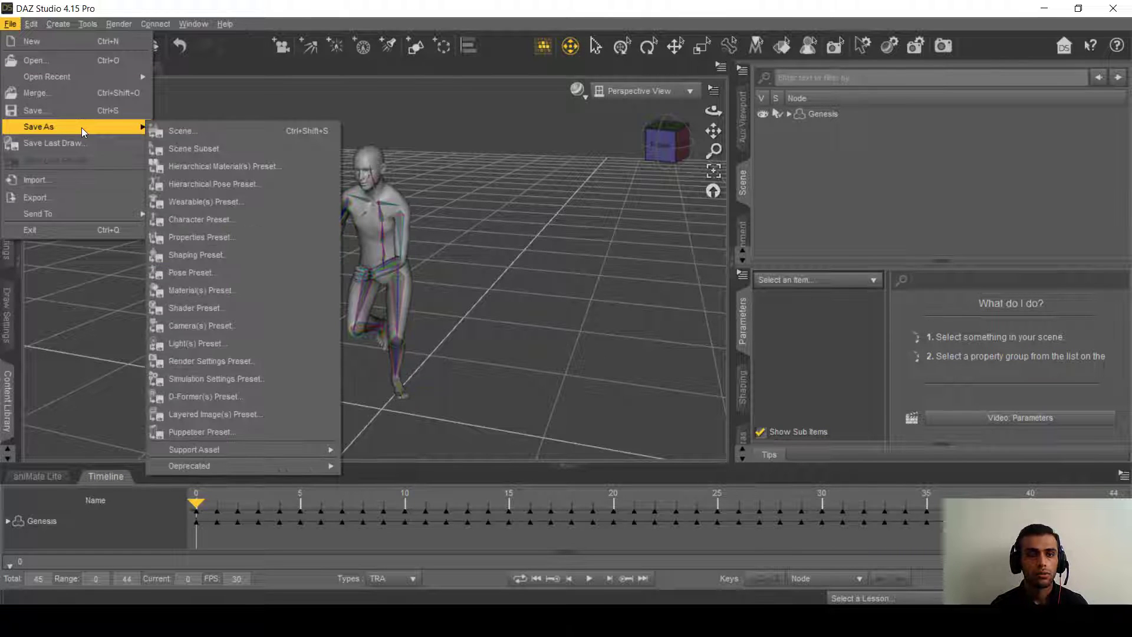
mouse_move(183, 130)
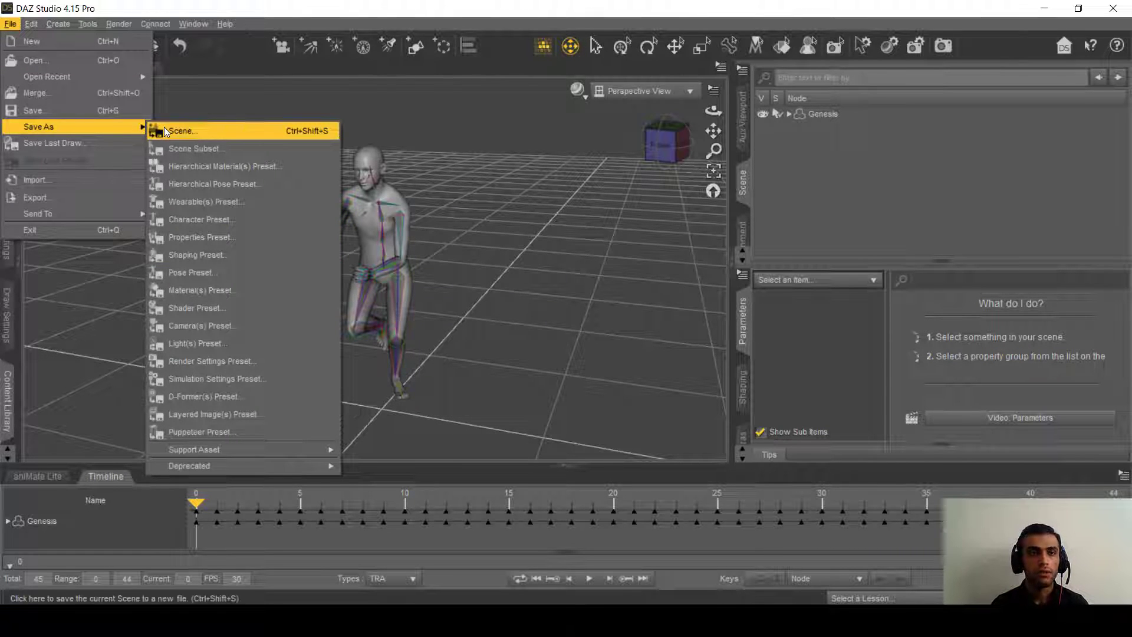
mouse_move(193, 272)
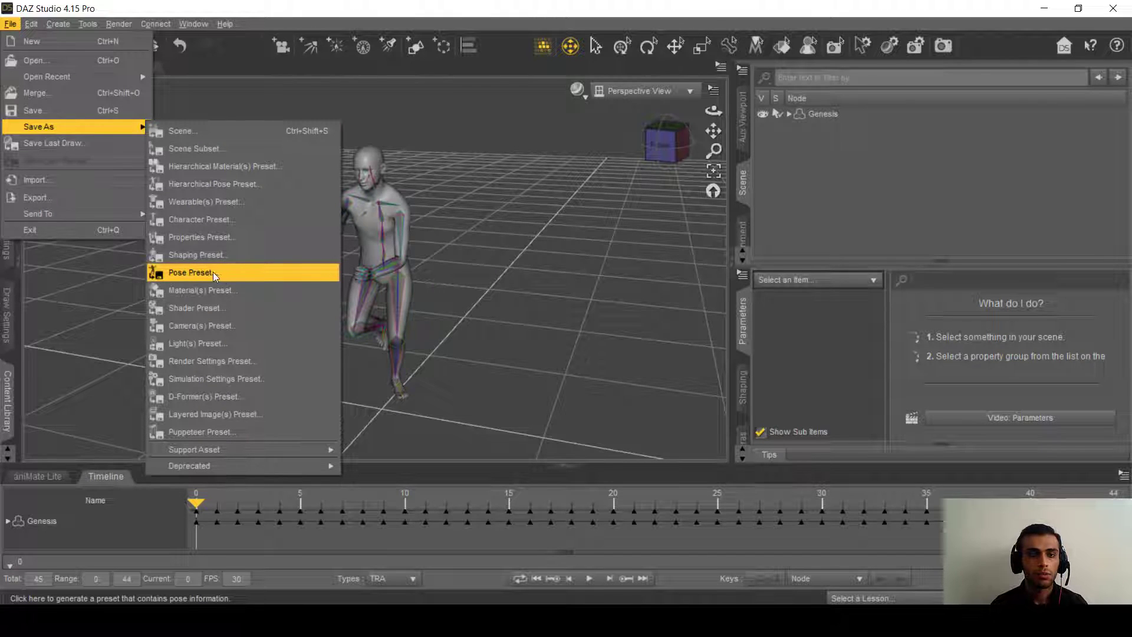
click(192, 272)
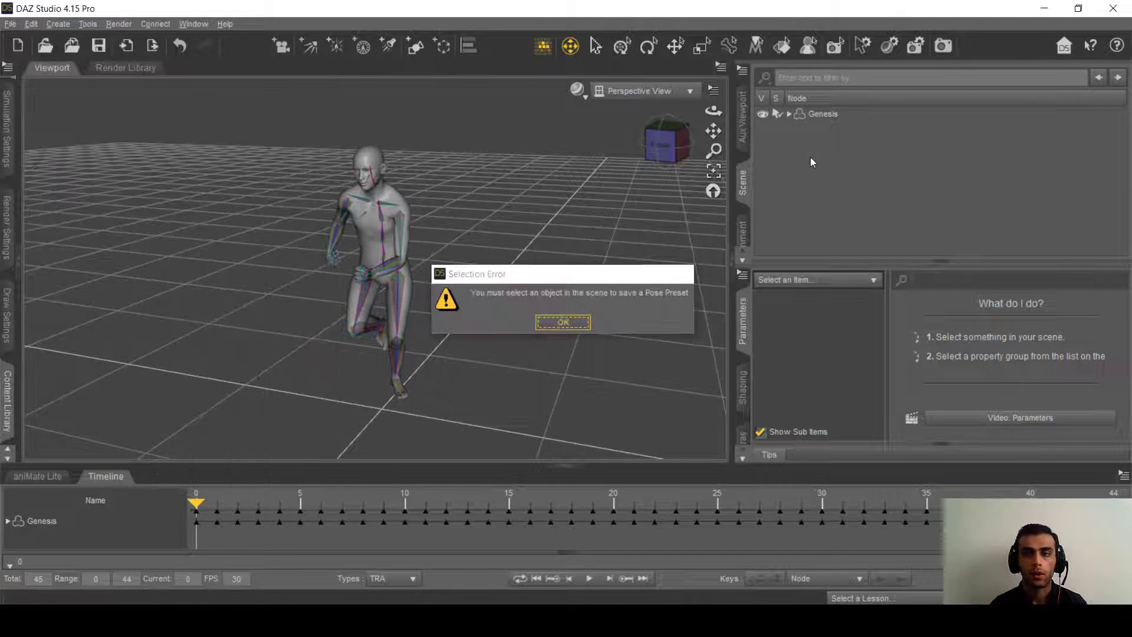
click(562, 321)
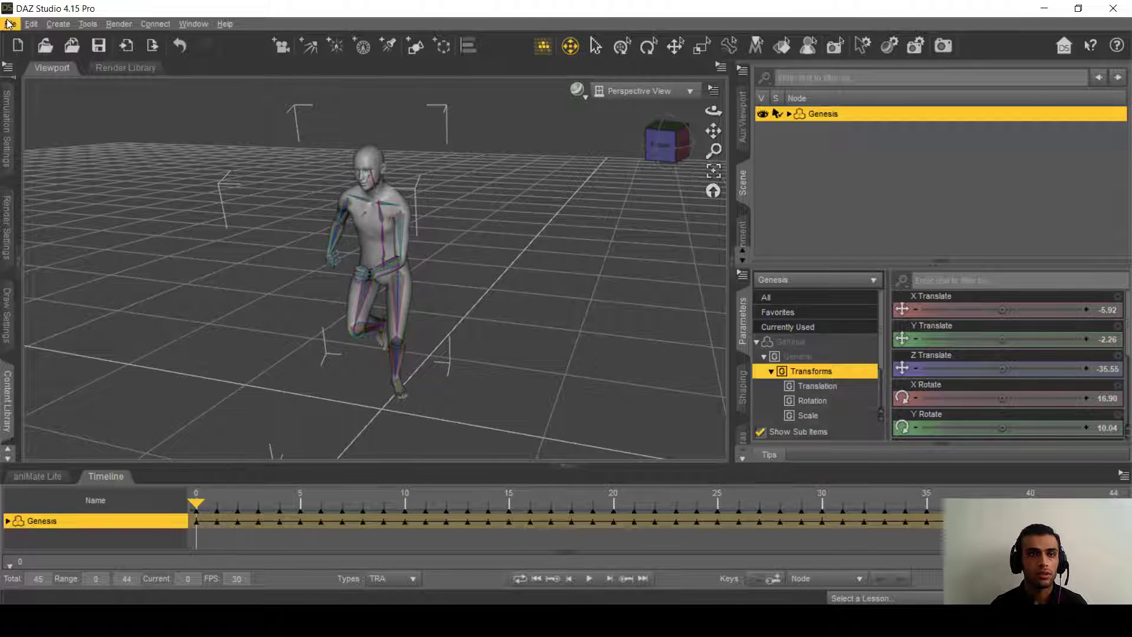
Begin a Pose Preset save on the Desktop, typing a name starting 'po'.
click(10, 24)
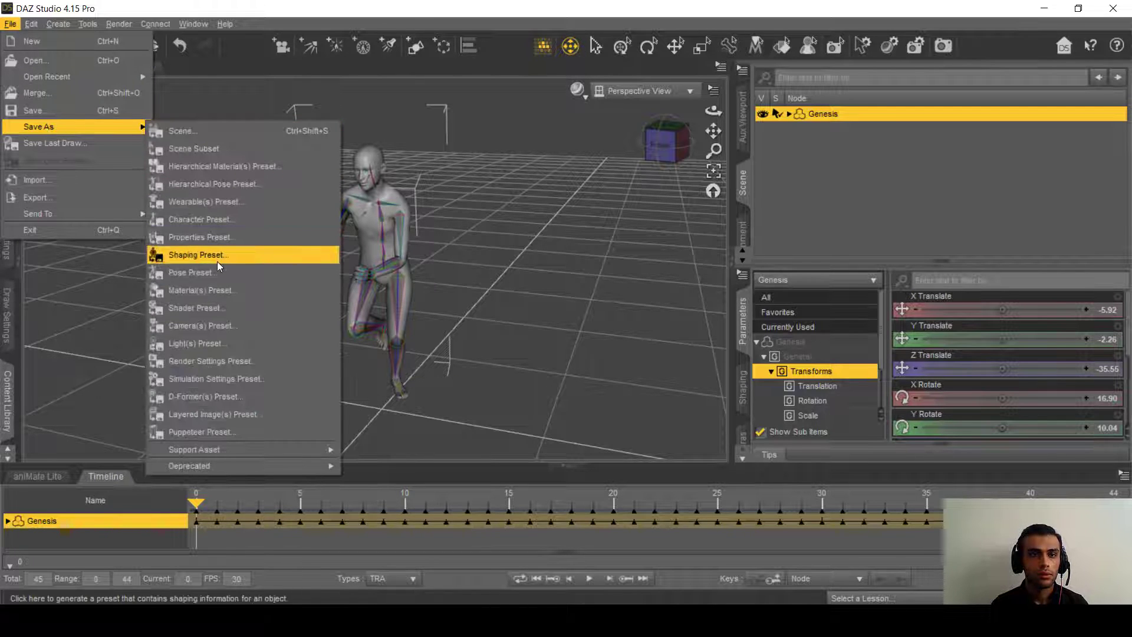
click(197, 254)
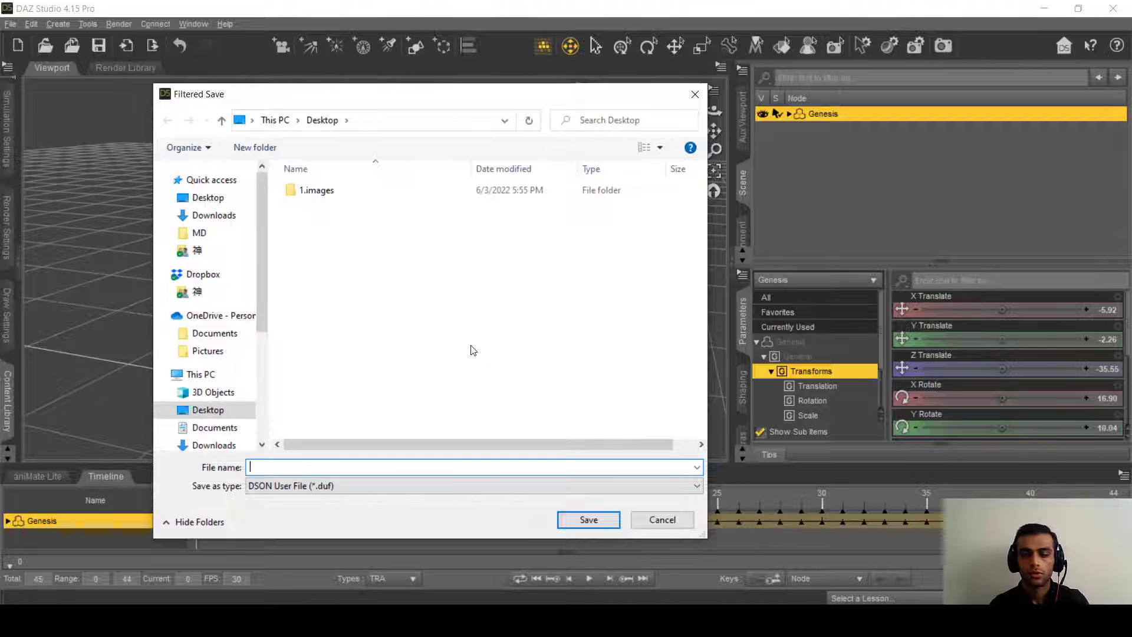
text(po)
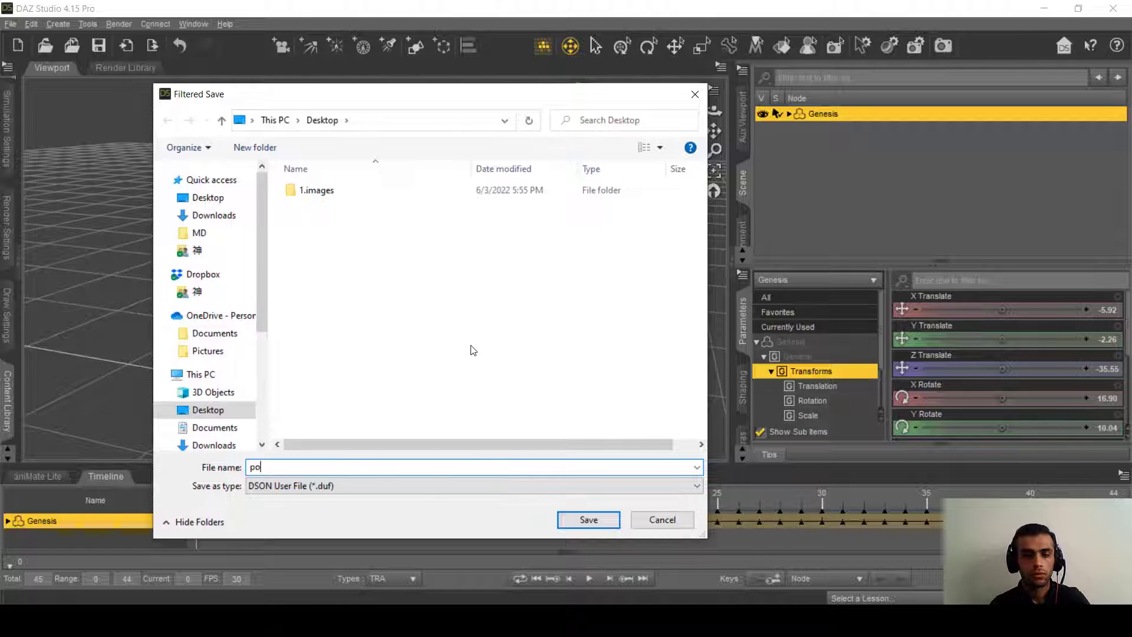
Save the pose preset with Animated Range frames 0–44 and accept.
click(587, 519)
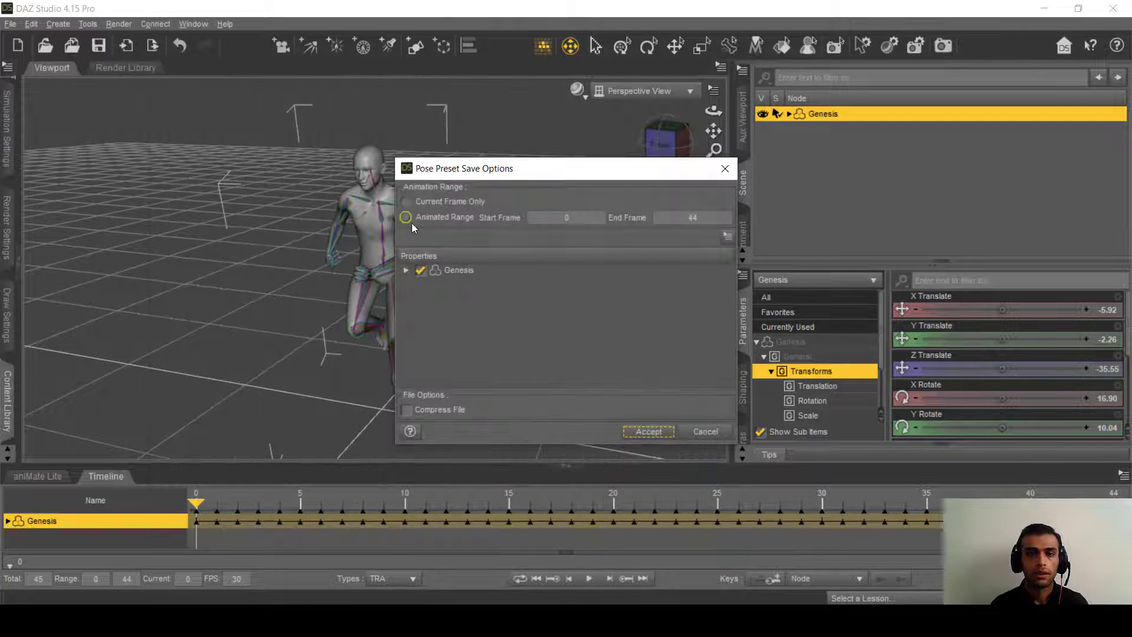
click(405, 218)
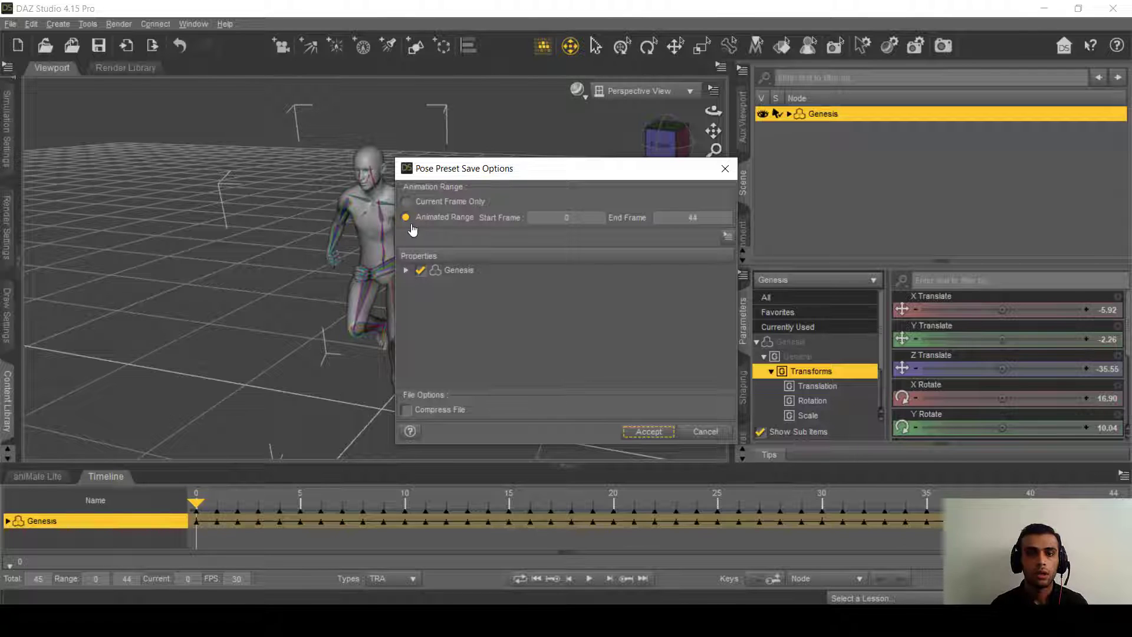
click(406, 201)
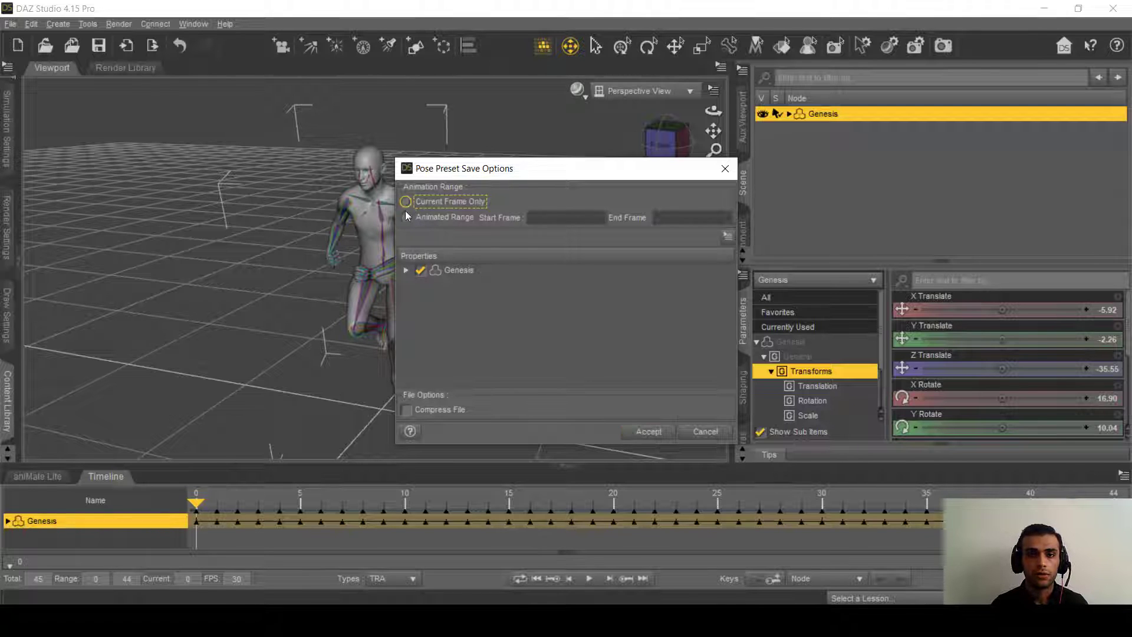
click(406, 216)
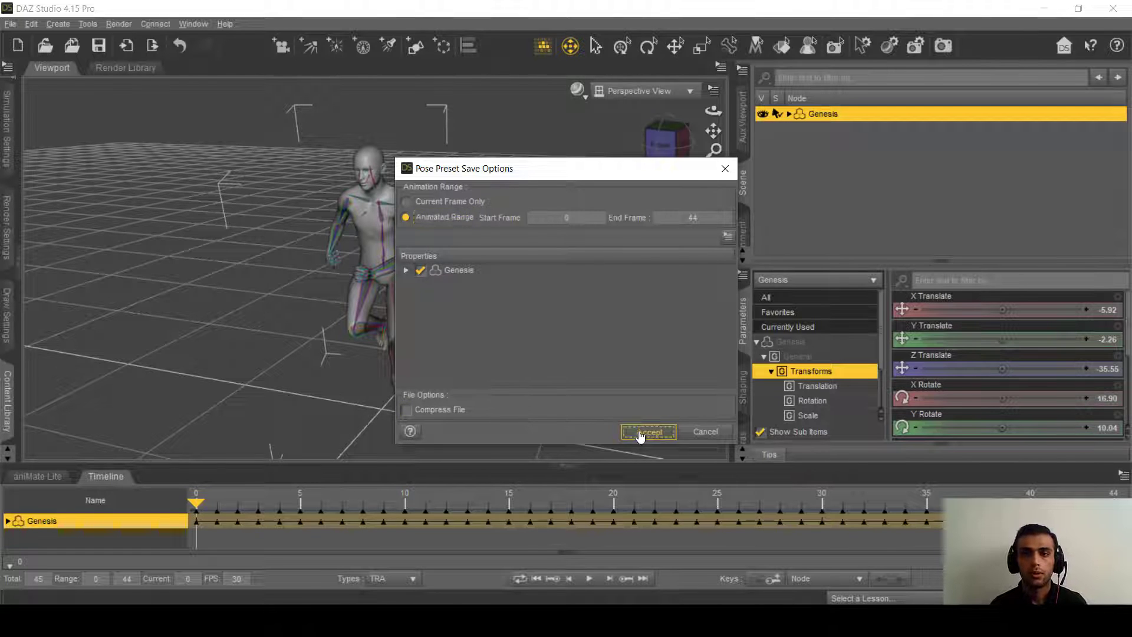
click(647, 432)
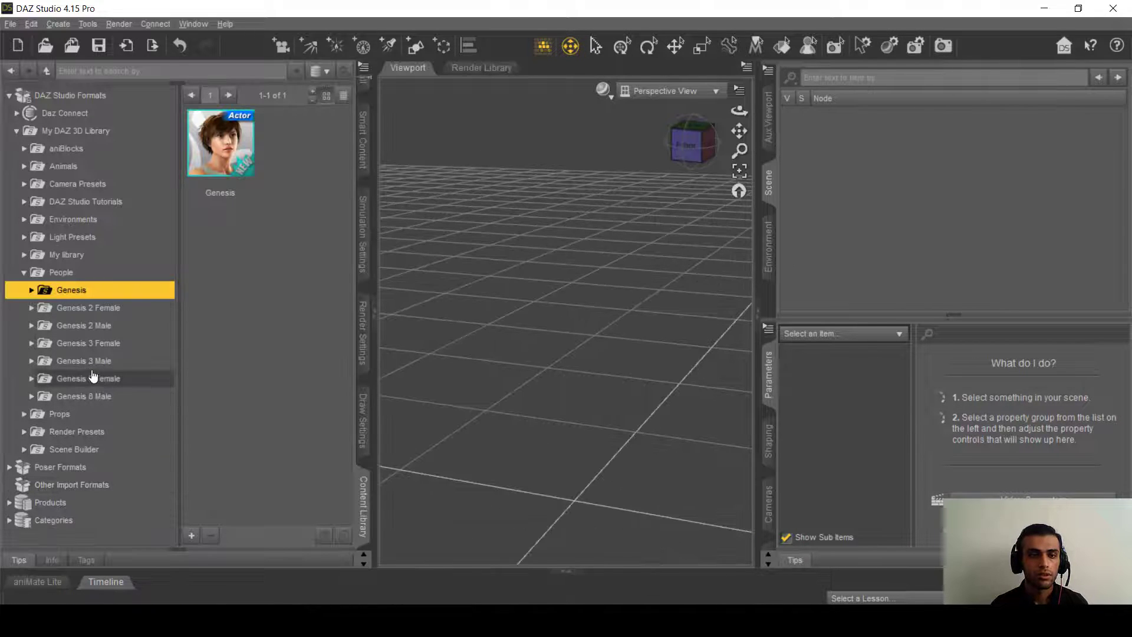
Load Genesis 8 Basic Female from the People > Genesis 8 Female library folder.
click(87, 377)
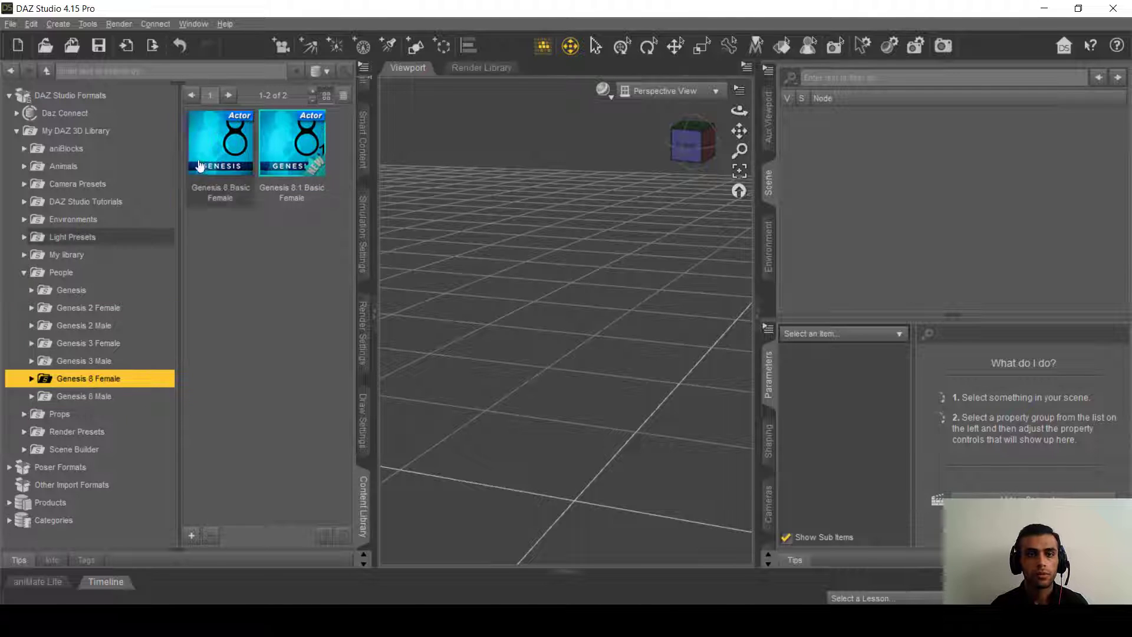
double_click(220, 142)
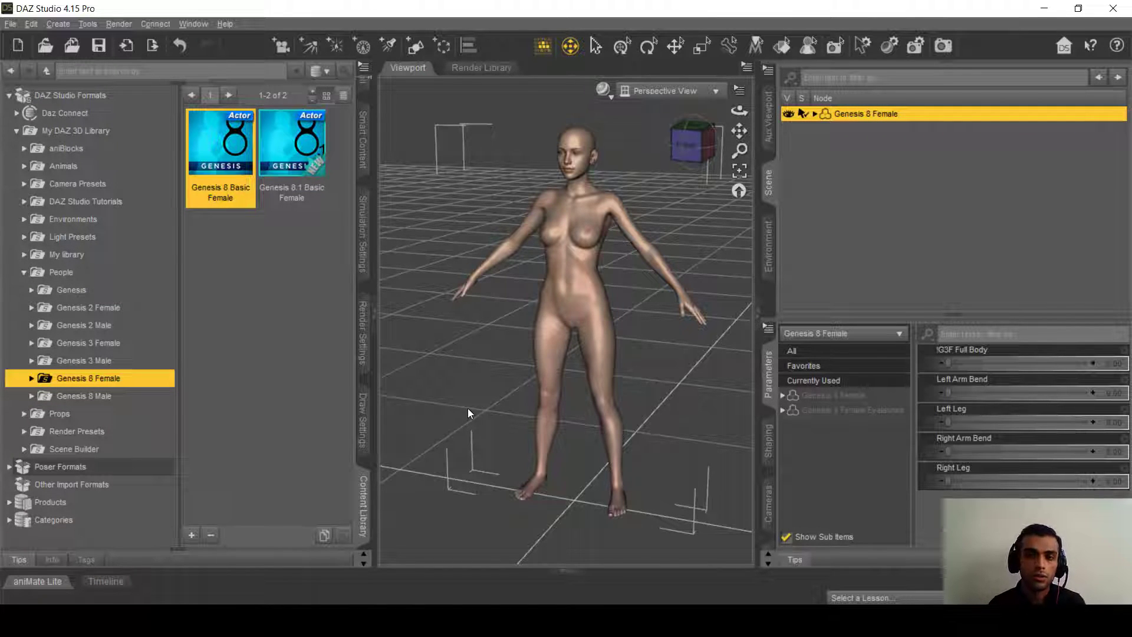
mouse_move(364, 506)
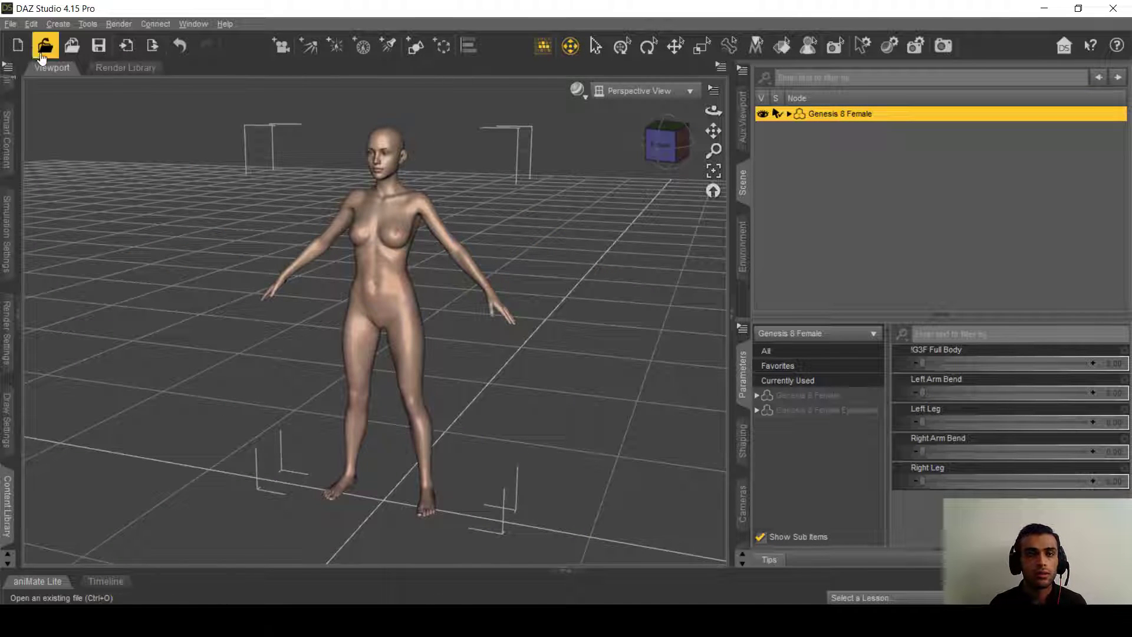
Merge the saved desktop pose file onto the figure, extending the timeline to fit its frames.
click(10, 24)
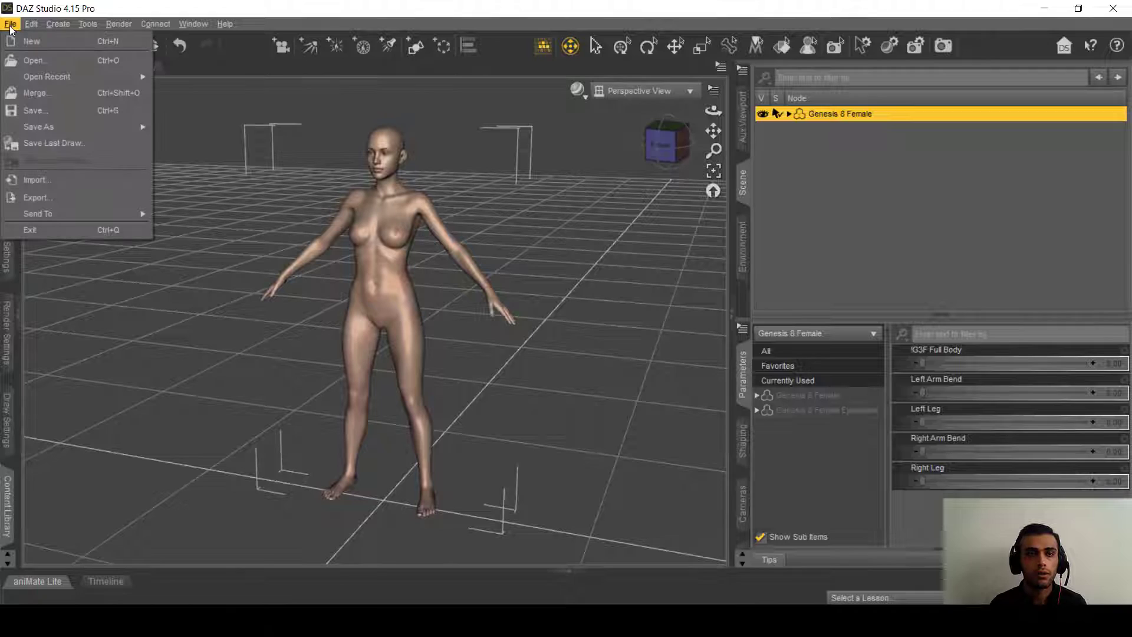
click(36, 93)
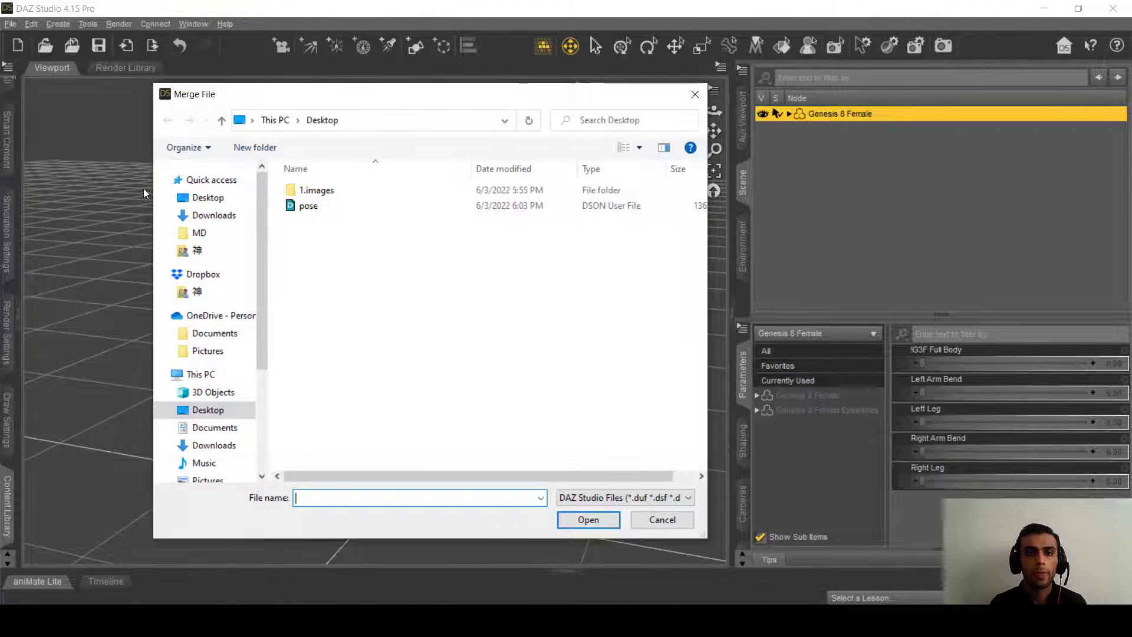
click(308, 205)
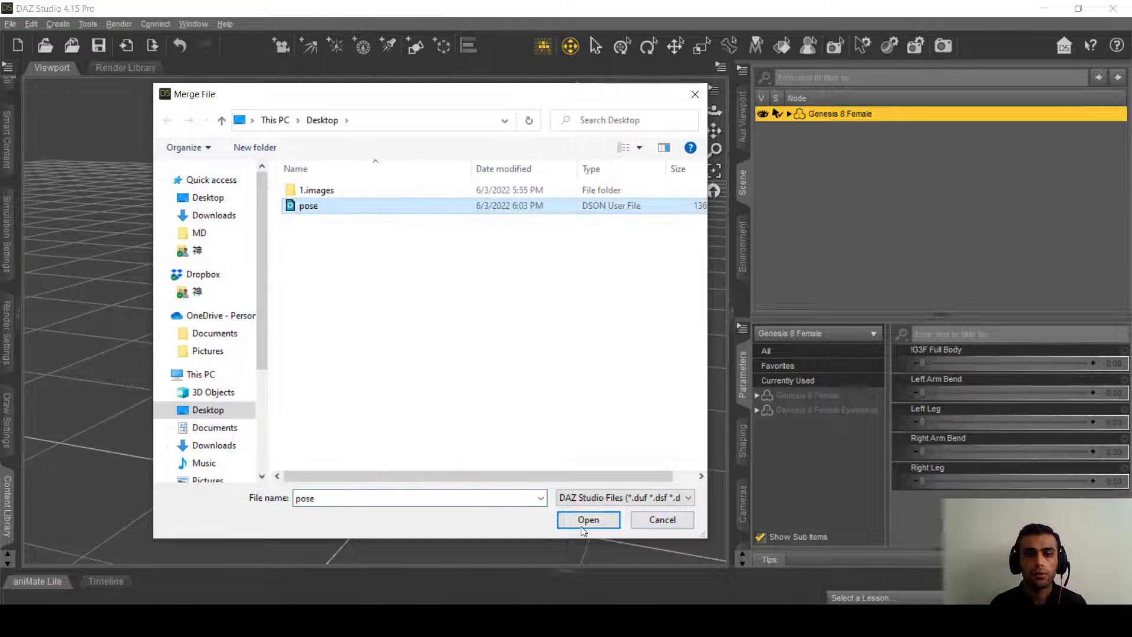
mouse_move(588, 520)
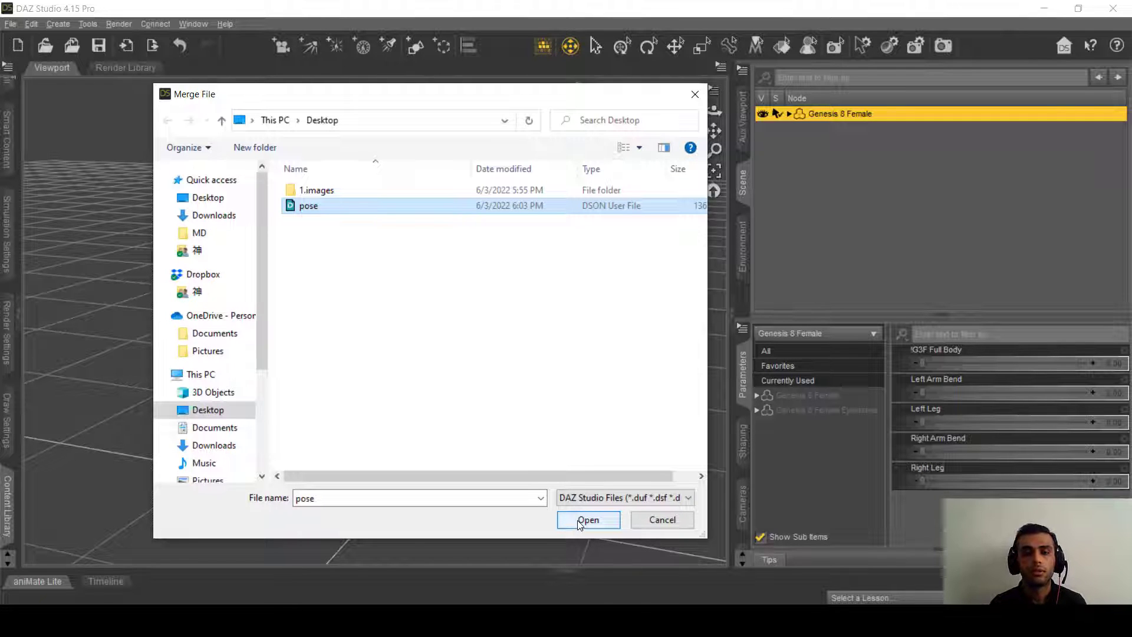
click(588, 519)
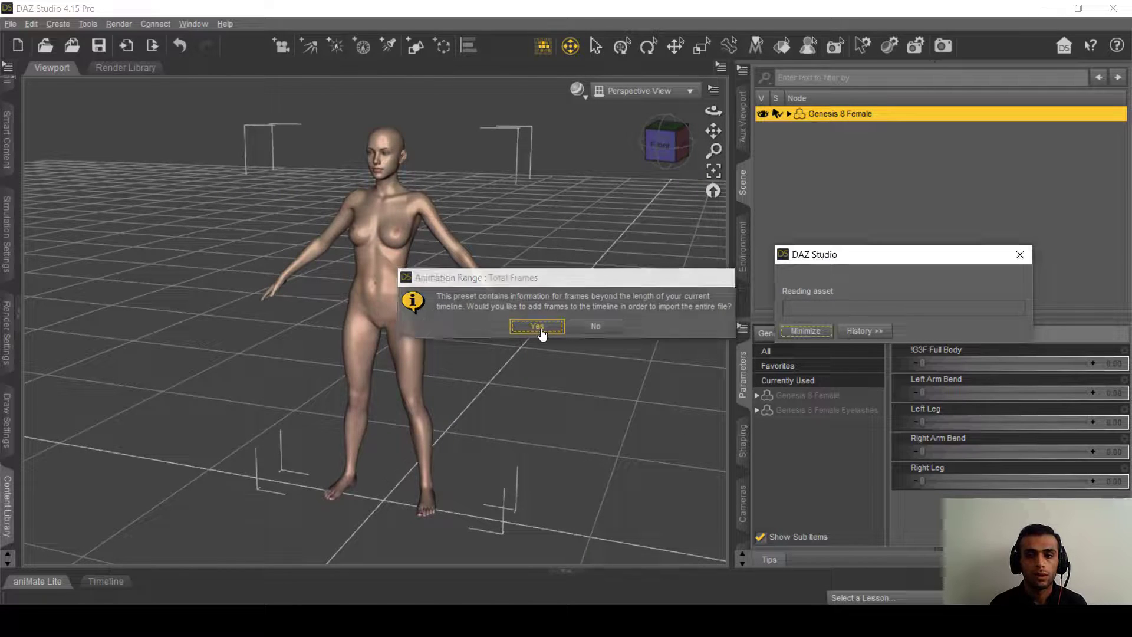
click(537, 326)
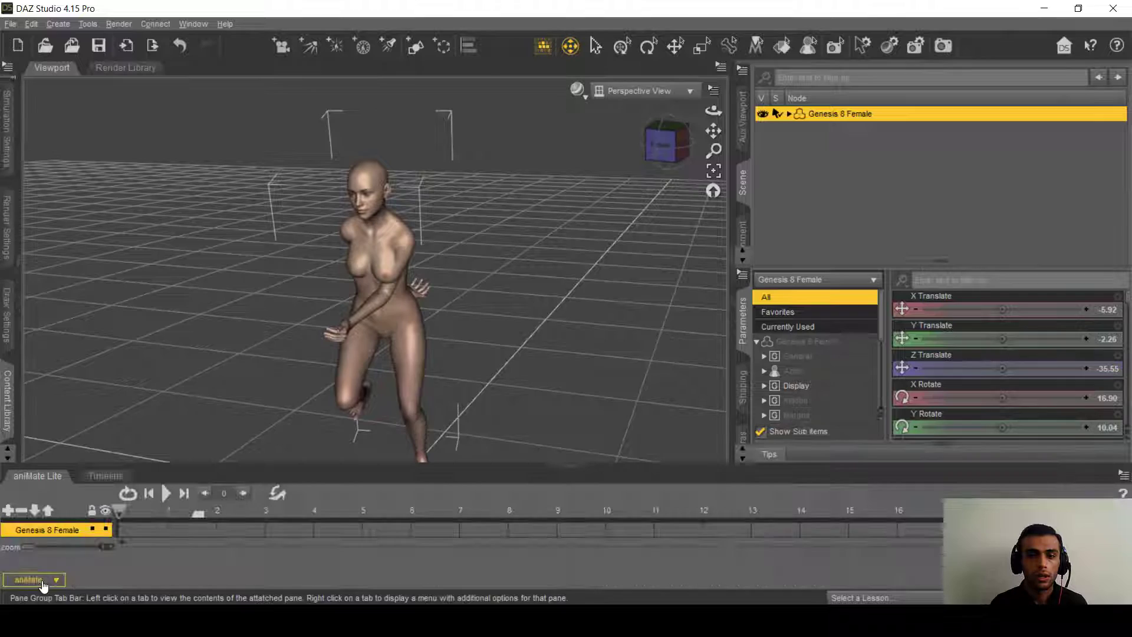
Play the merged run animation on the Timeline, then stop playback.
click(105, 476)
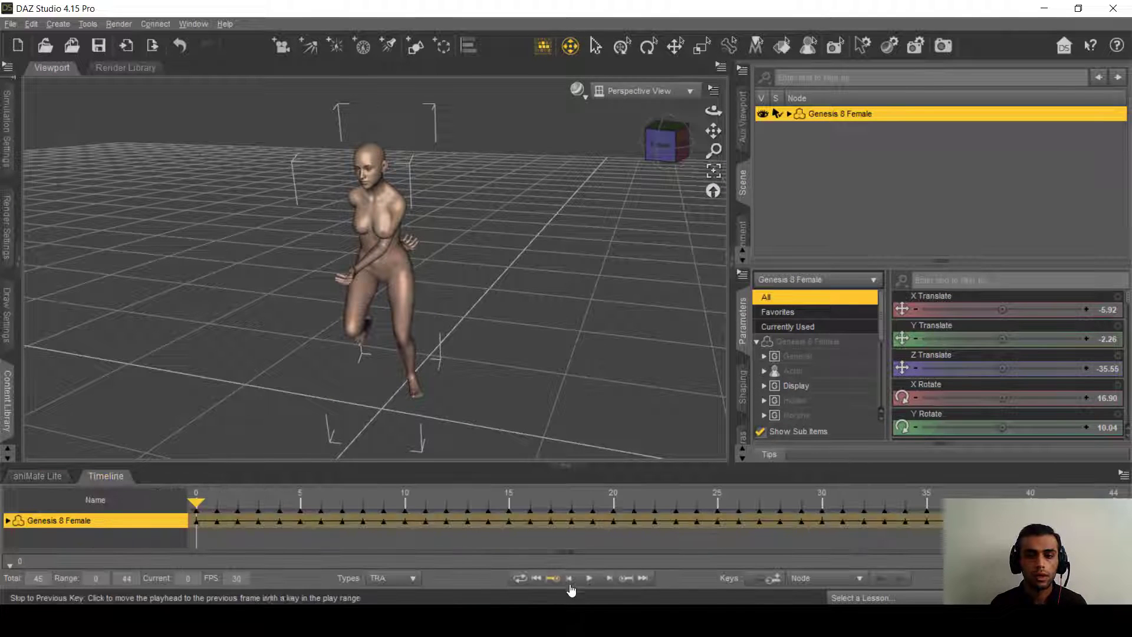
click(588, 577)
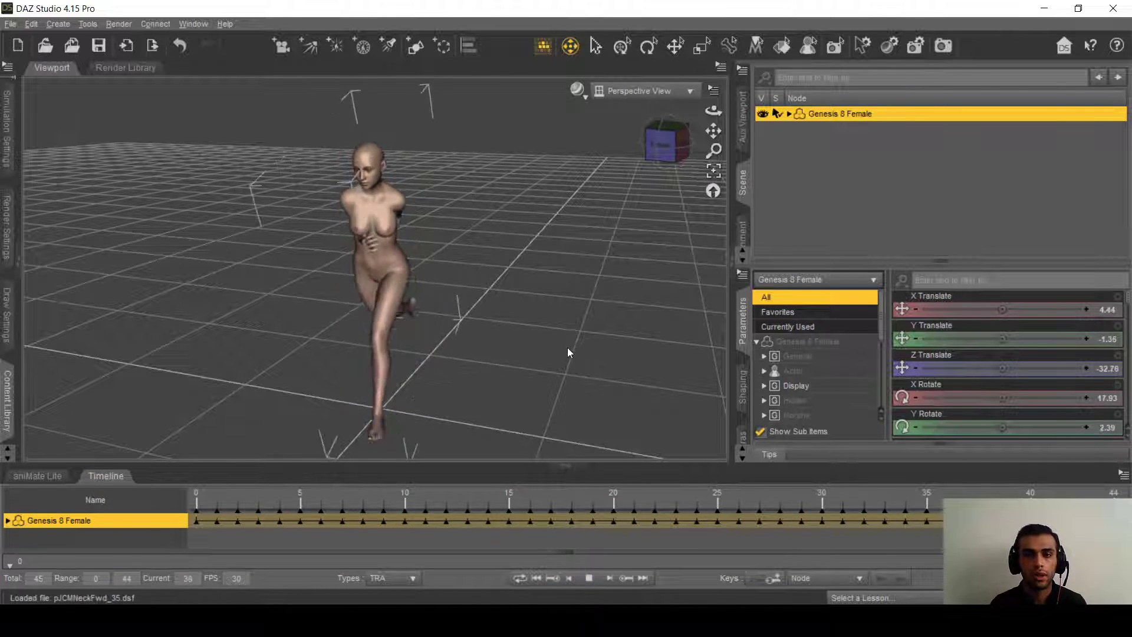
click(404, 503)
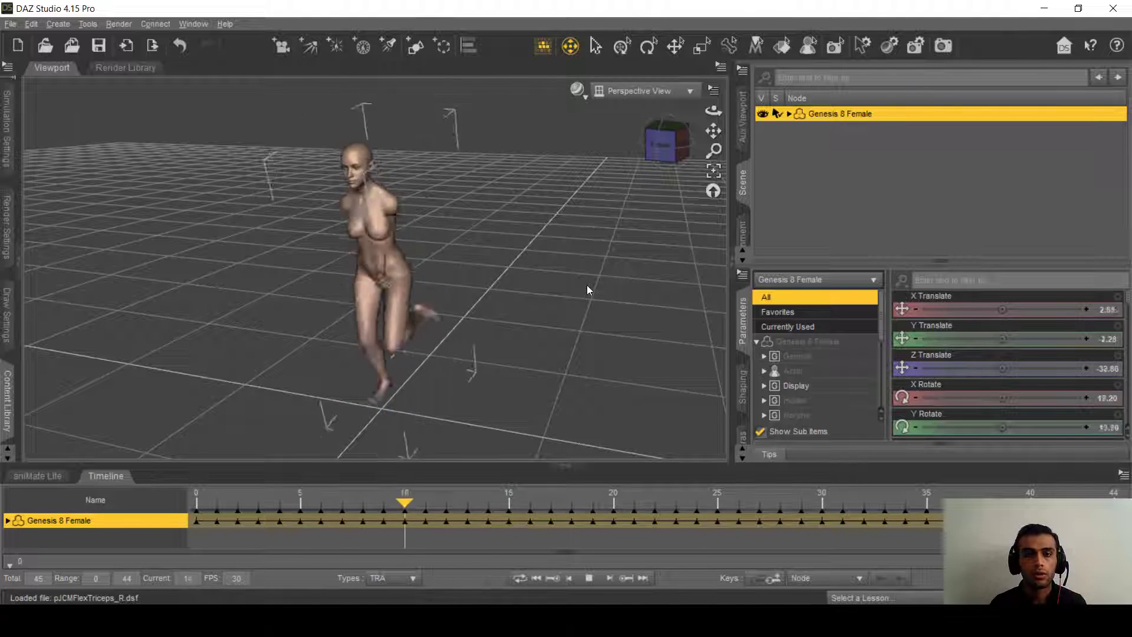
click(758, 500)
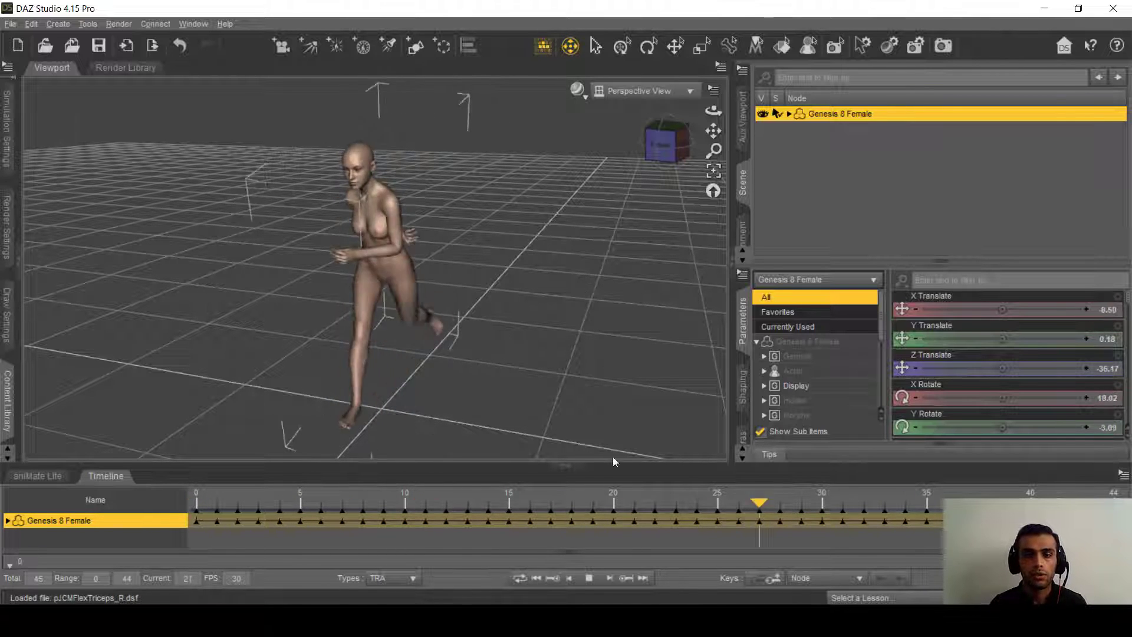
click(589, 577)
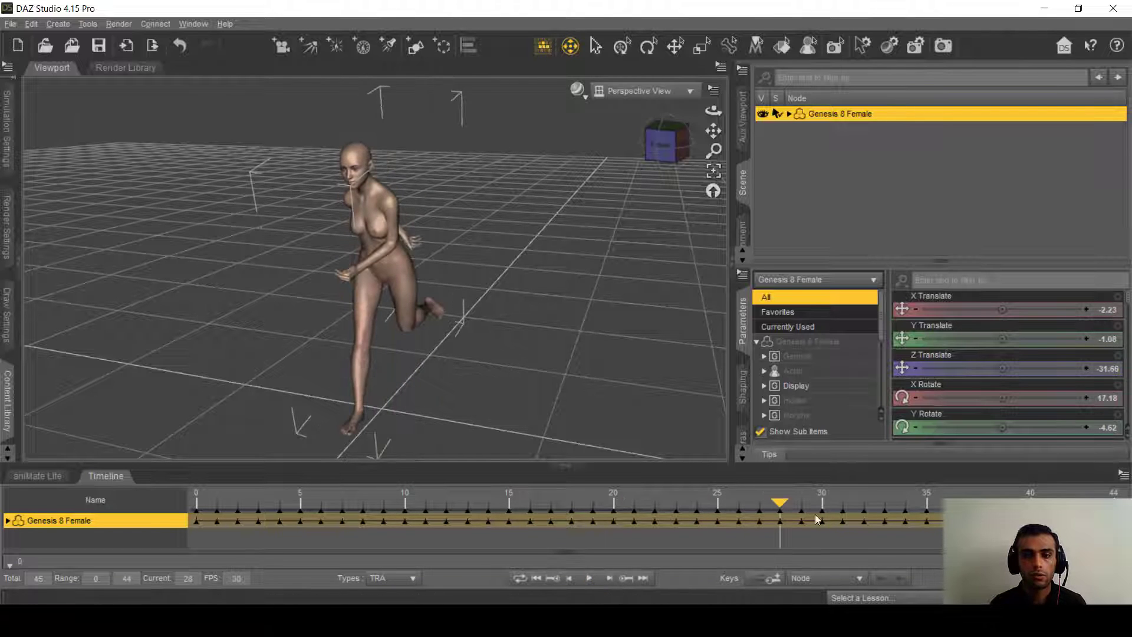
click(35, 476)
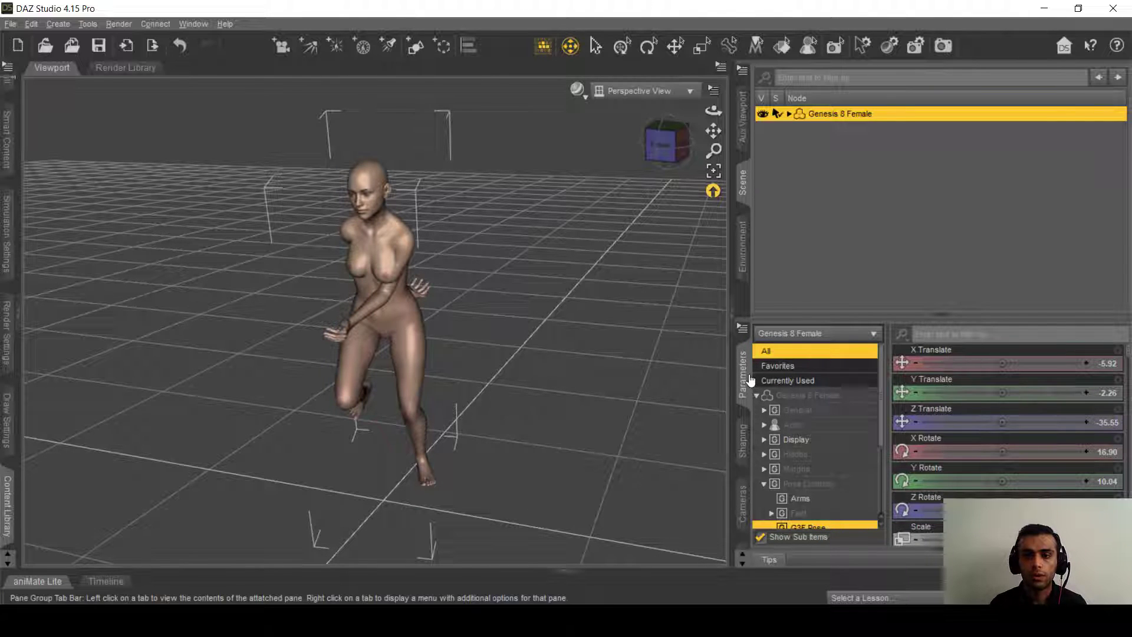
Expand Pose Controls in Parameters and show the G3F Pose converter sliders.
click(806, 482)
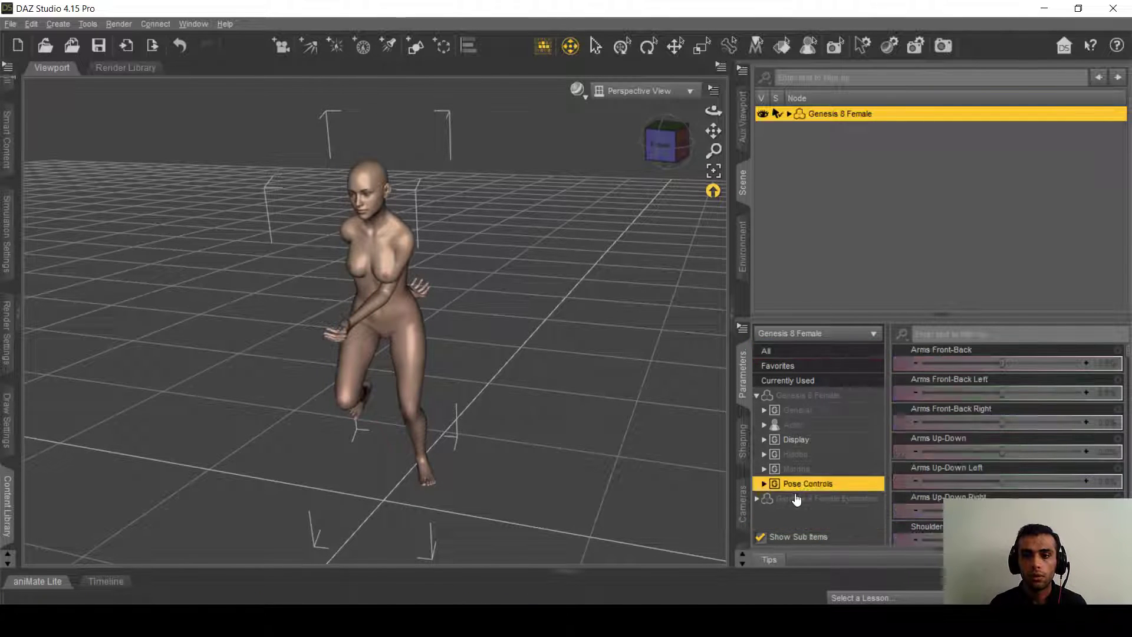
click(763, 483)
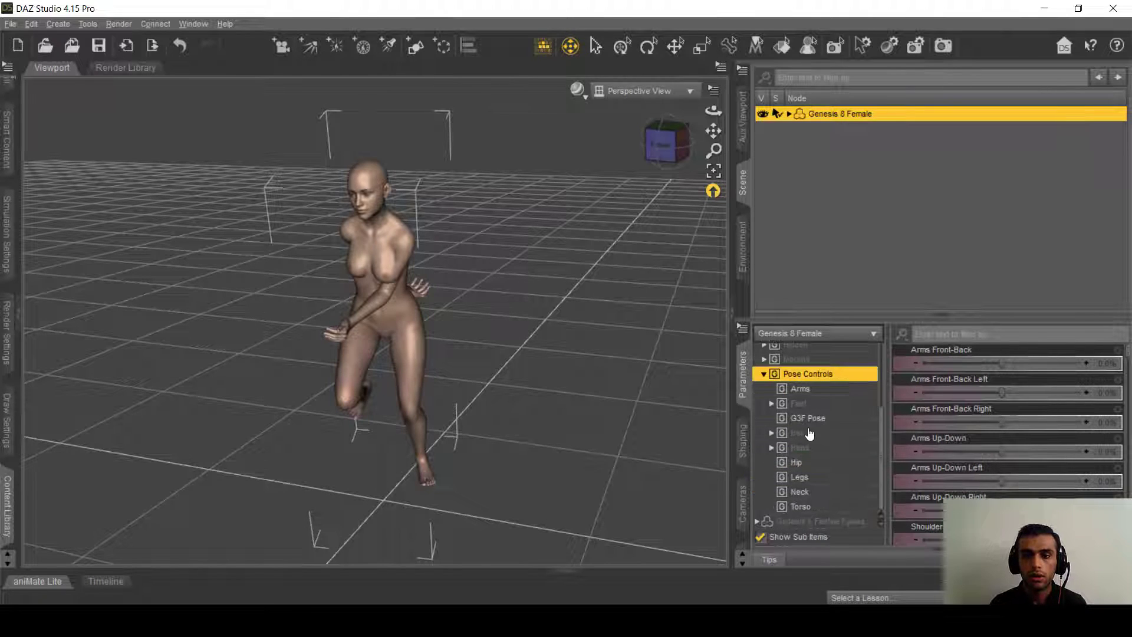
click(807, 417)
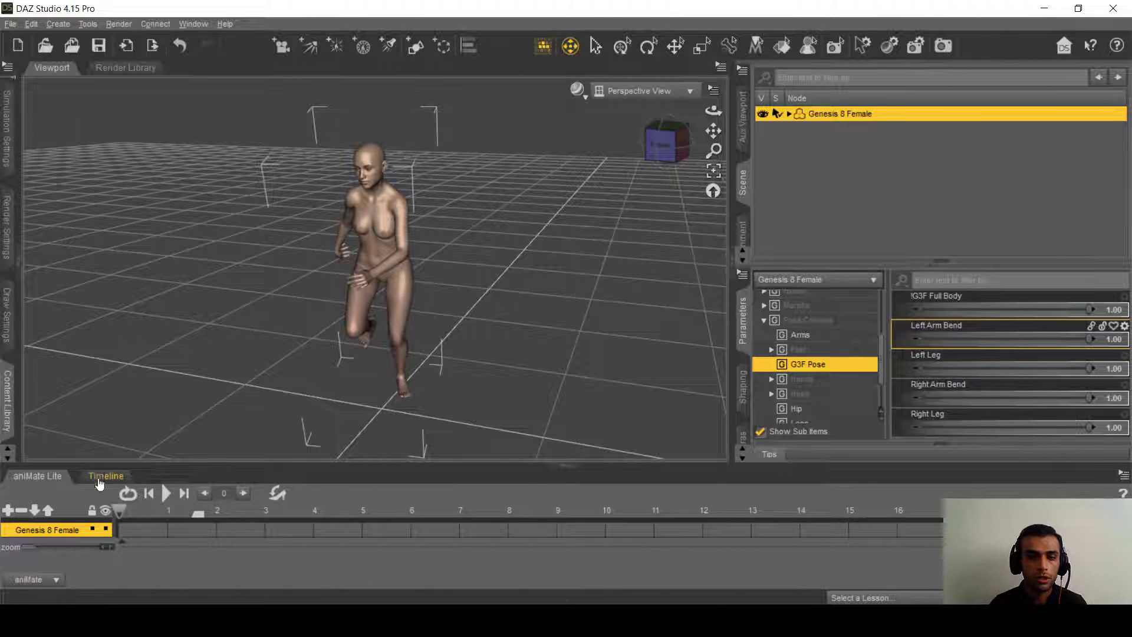
Return to the Timeline to replay the G3F-corrected run animation.
click(106, 475)
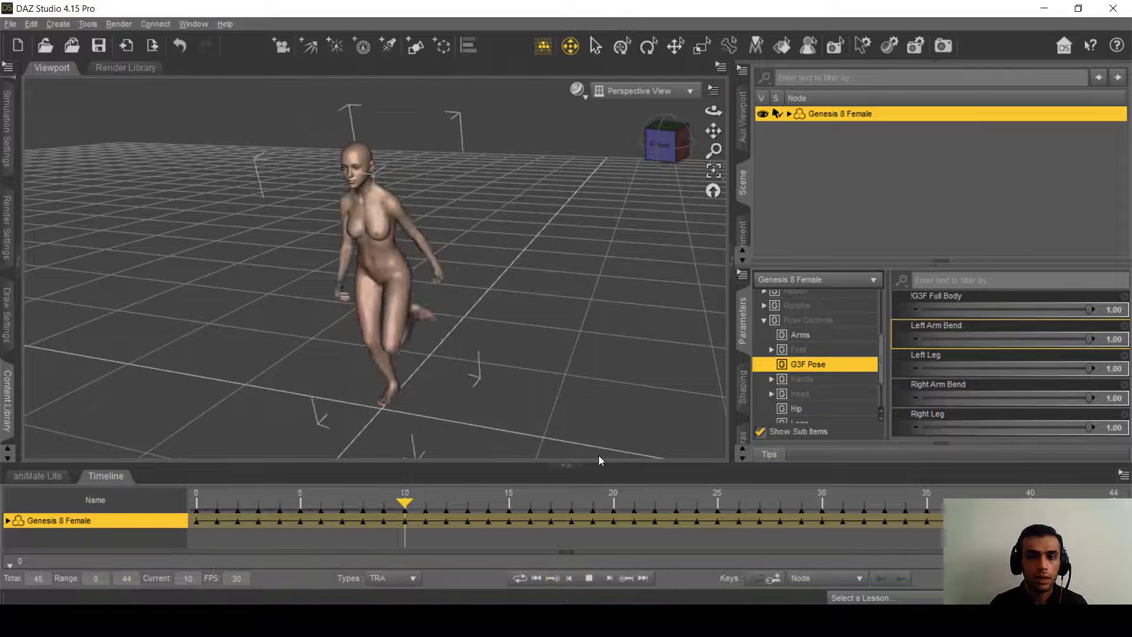